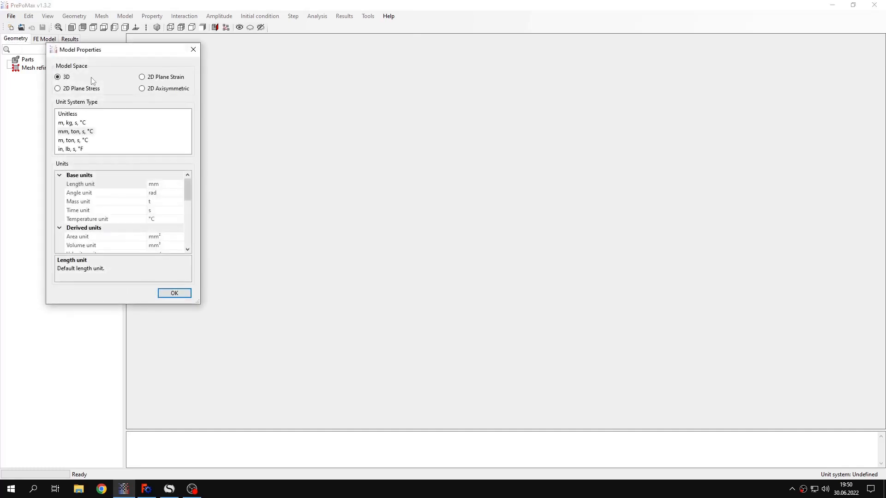
pyautogui.moveTo(104, 81)
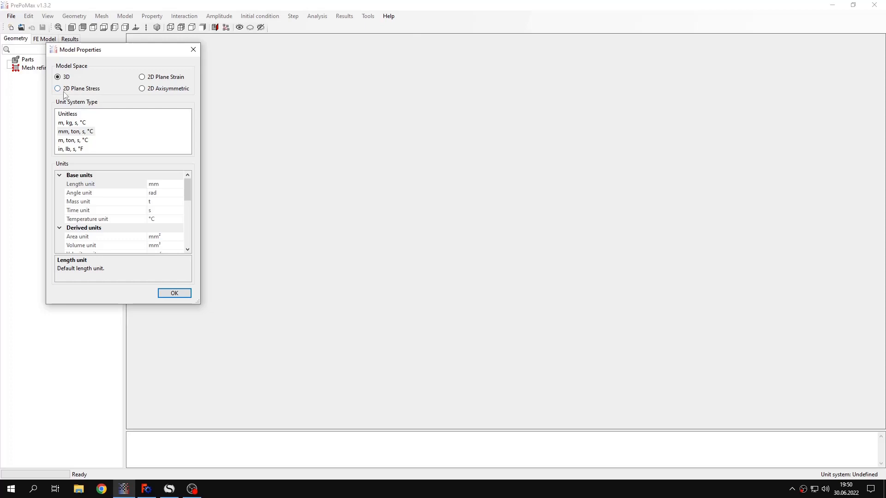
pyautogui.moveTo(106, 99)
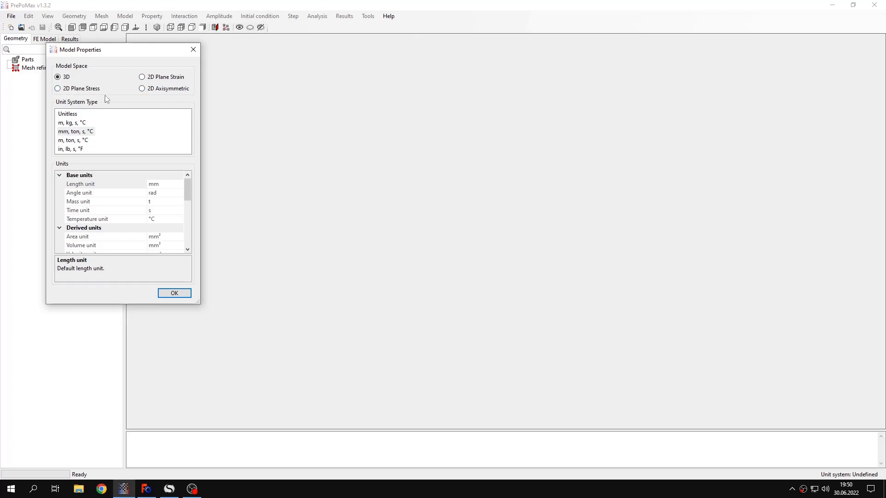
# - Choose 2D Plane Stress as the model space in Model Properties
pyautogui.click(57, 88)
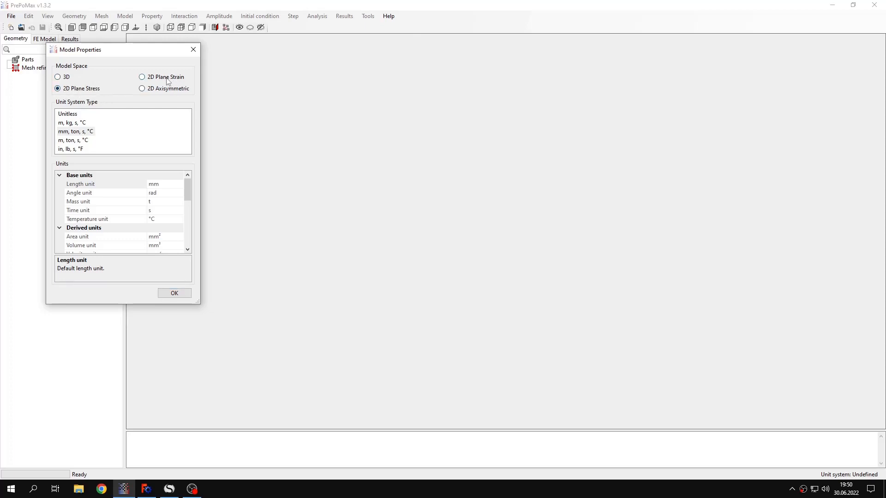
pyautogui.moveTo(183, 74)
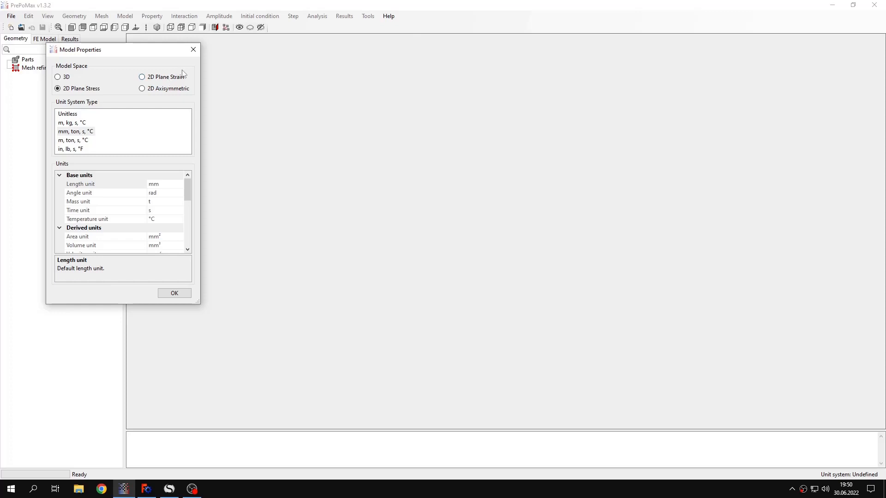
pyautogui.moveTo(175, 83)
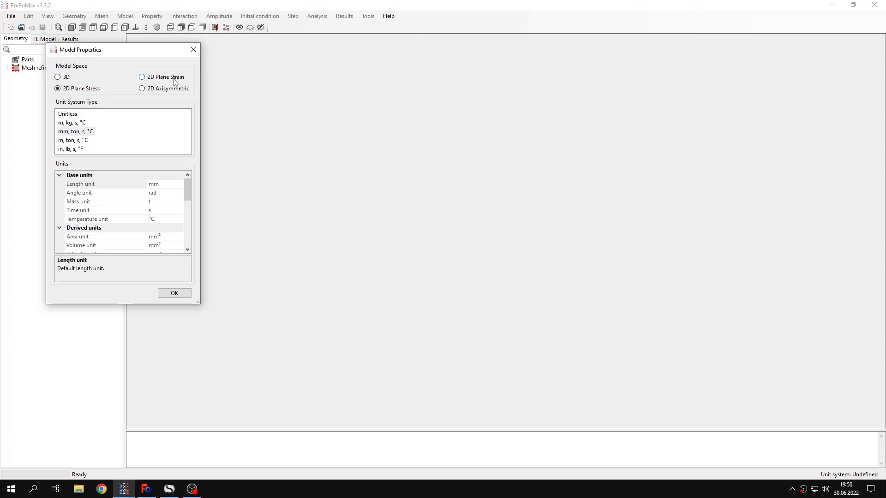
pyautogui.moveTo(100, 103)
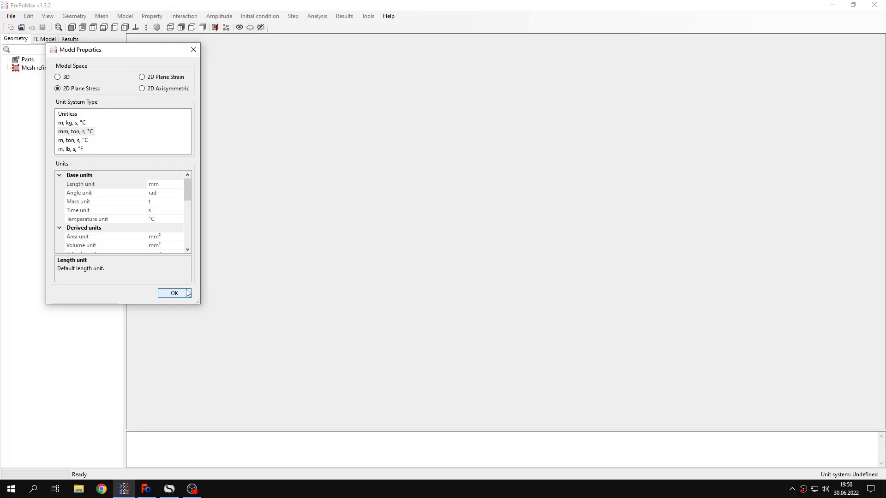
# - Confirm the model properties and import the 'Tutorial 22 - double pane window' geometry
pyautogui.click(175, 293)
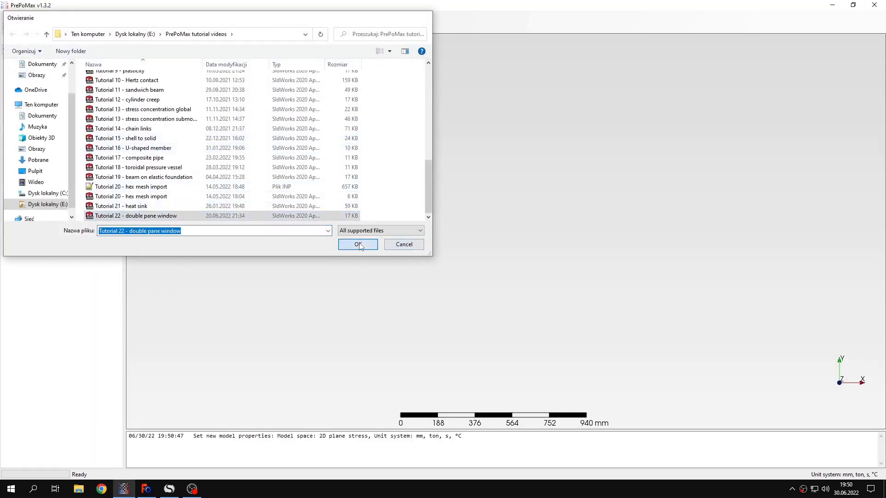
pyautogui.click(357, 244)
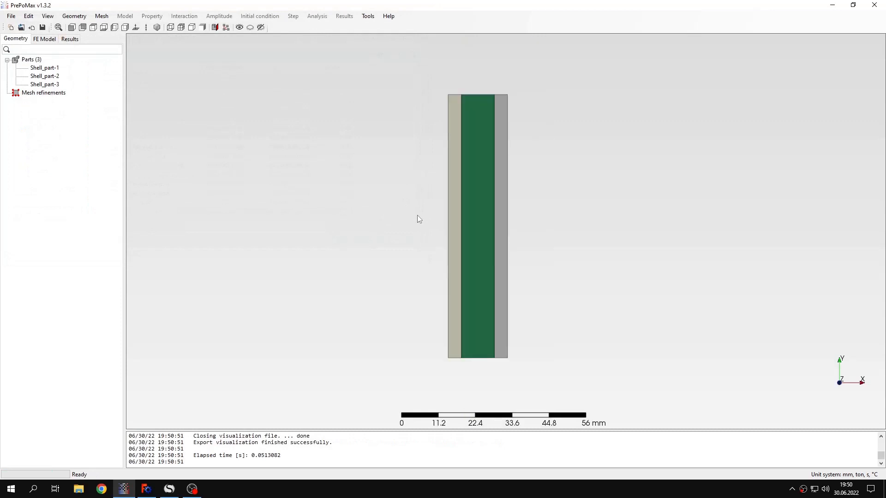
pyautogui.moveTo(461, 202)
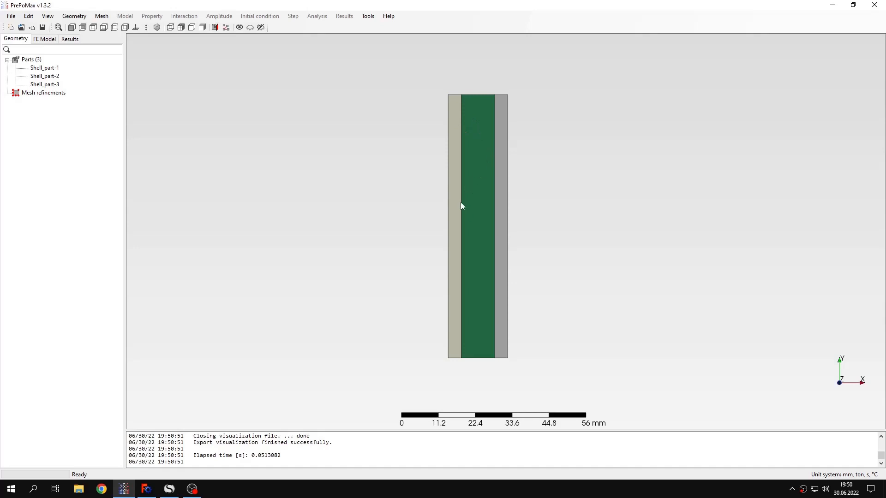
pyautogui.moveTo(462, 202)
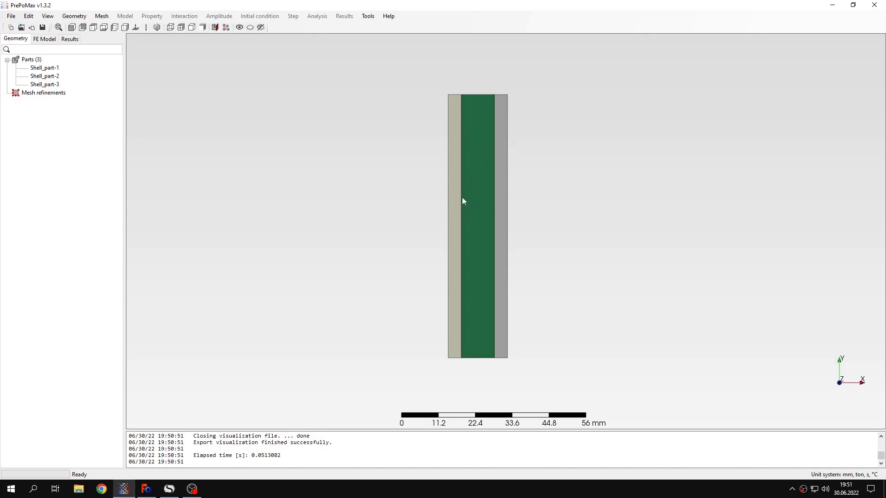
# - Inspect the three imported shell parts, briefly selecting the left pane
pyautogui.click(45, 68)
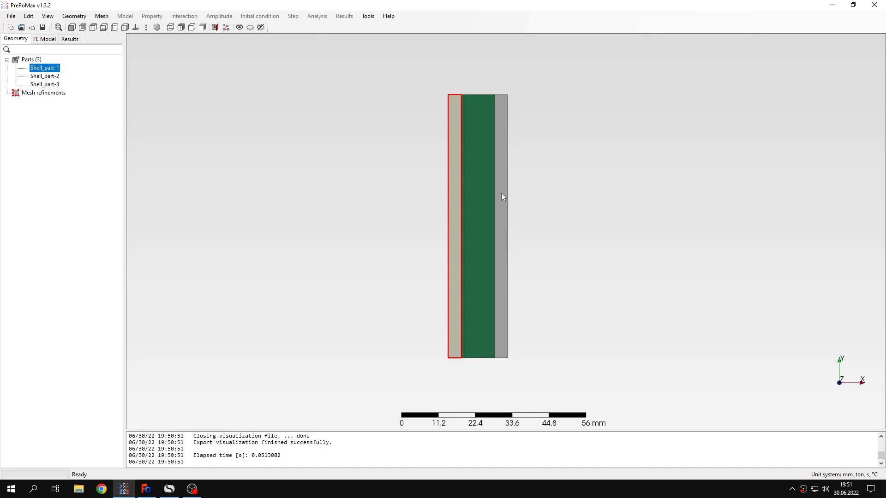
pyautogui.click(44, 75)
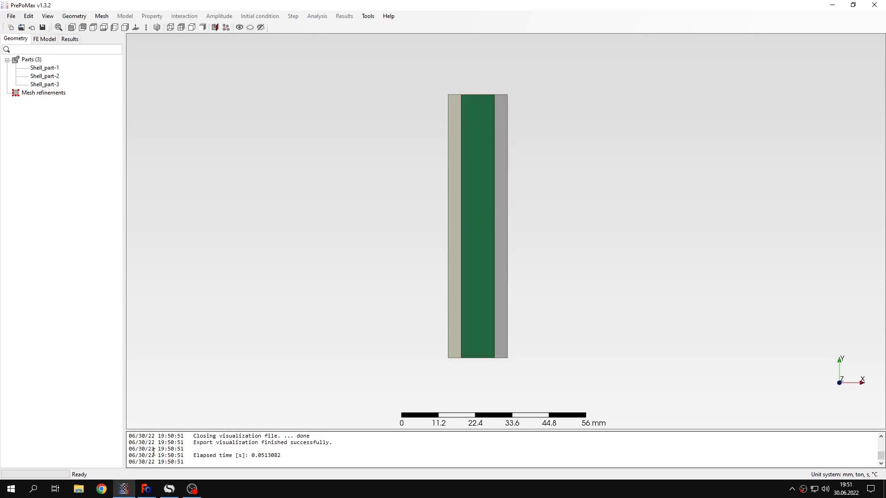
pyautogui.scroll(3)
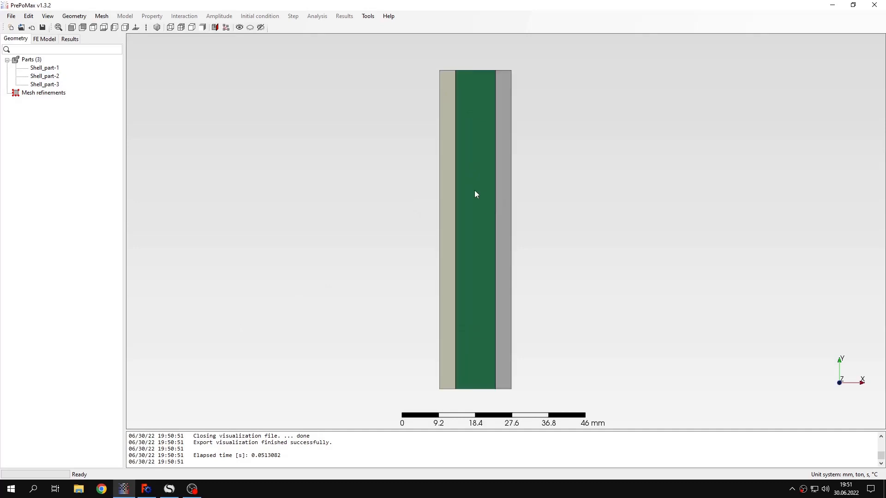
pyautogui.scroll(-3)
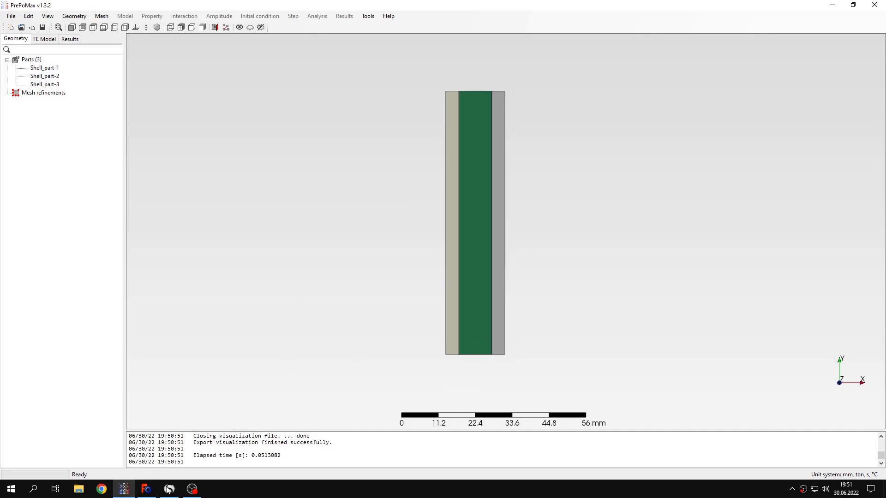
# - In FreeCAD, check that the first Face is built from a Sketch, then return to PrePoMax
pyautogui.click(147, 489)
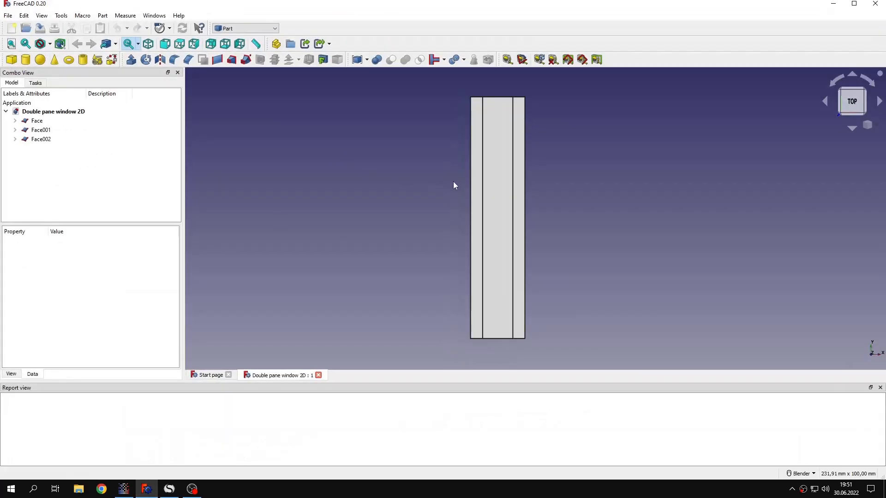
pyautogui.click(37, 121)
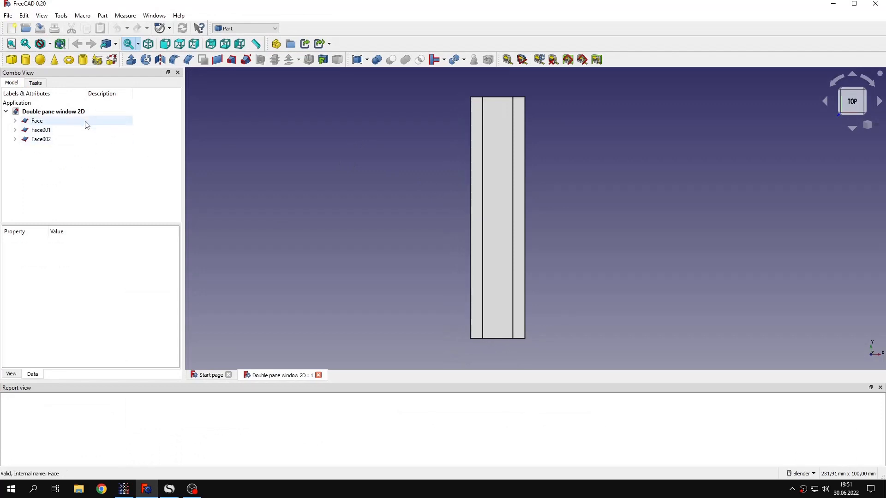
pyautogui.click(41, 140)
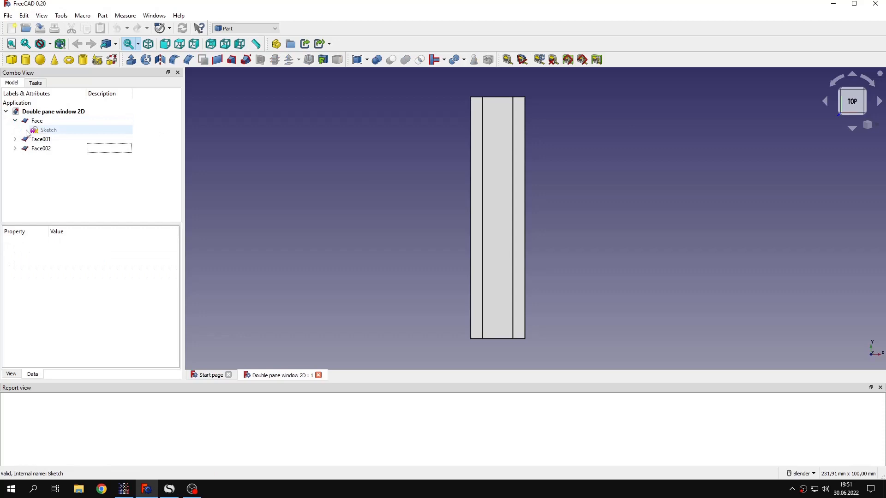
pyautogui.click(16, 120)
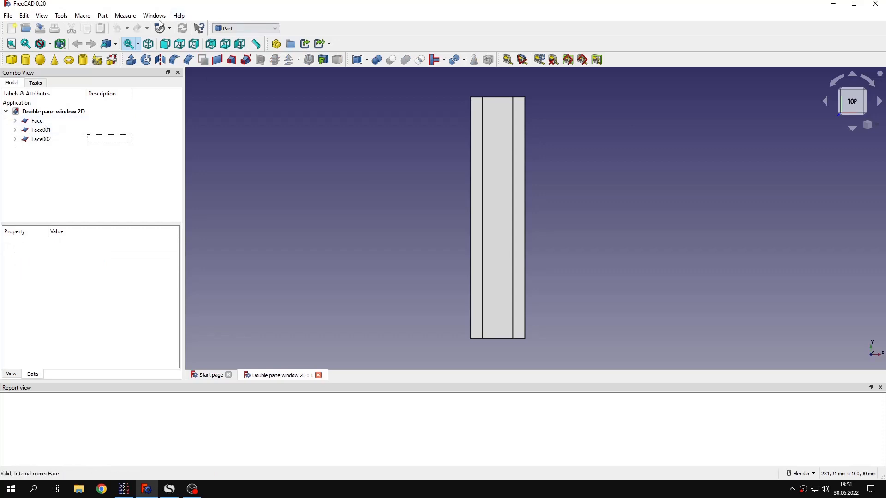
pyautogui.click(102, 15)
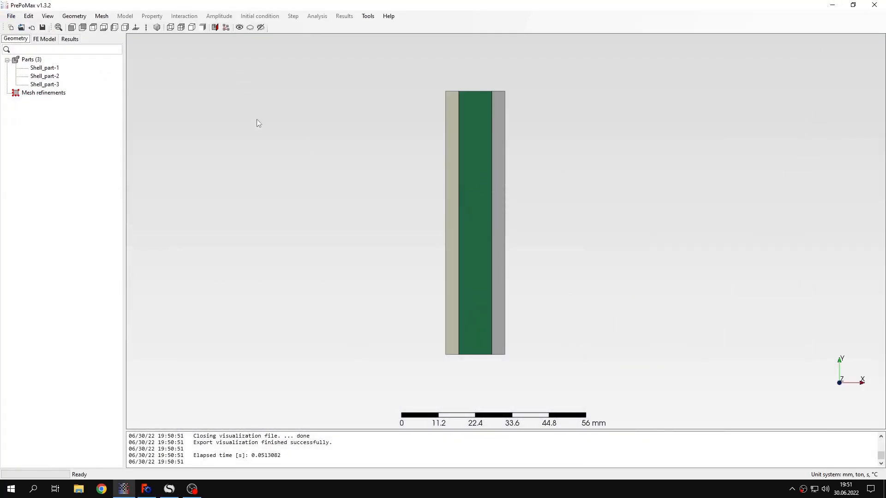
pyautogui.click(73, 16)
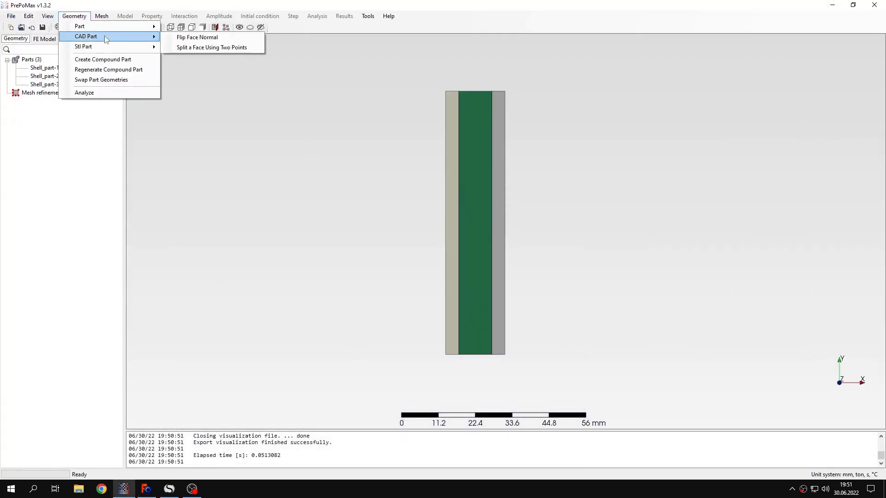
pyautogui.moveTo(211, 47)
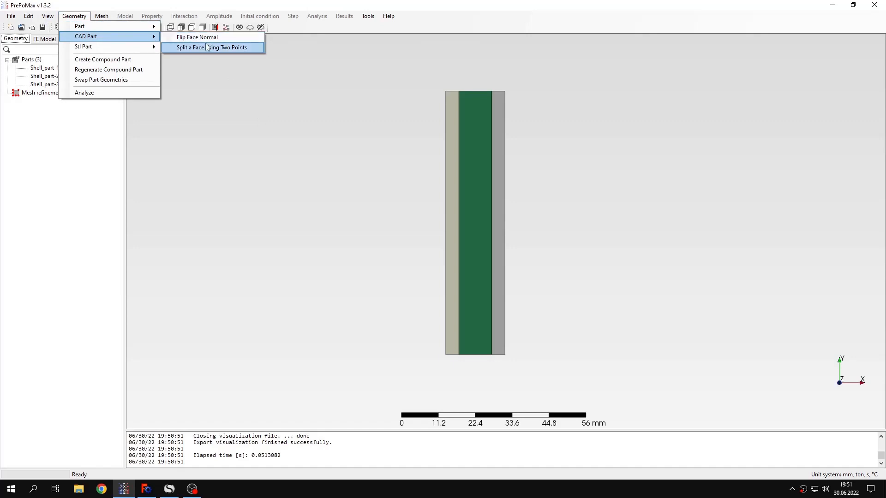
pyautogui.click(197, 37)
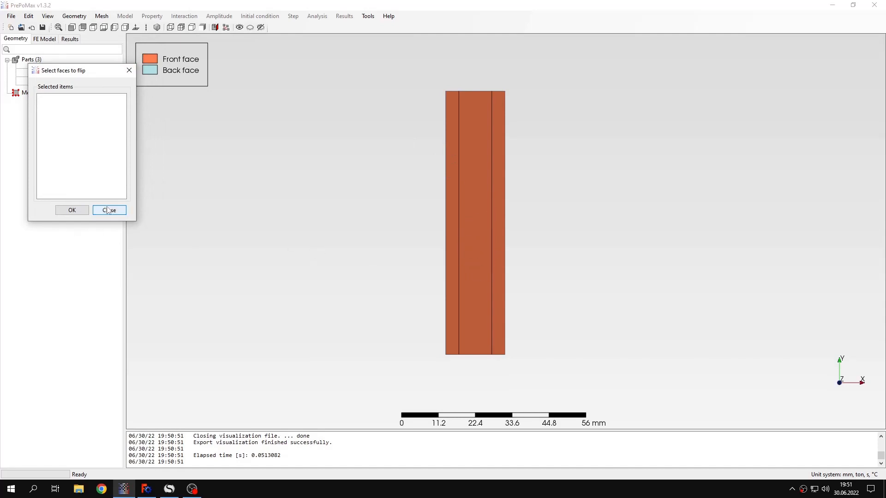
pyautogui.click(109, 211)
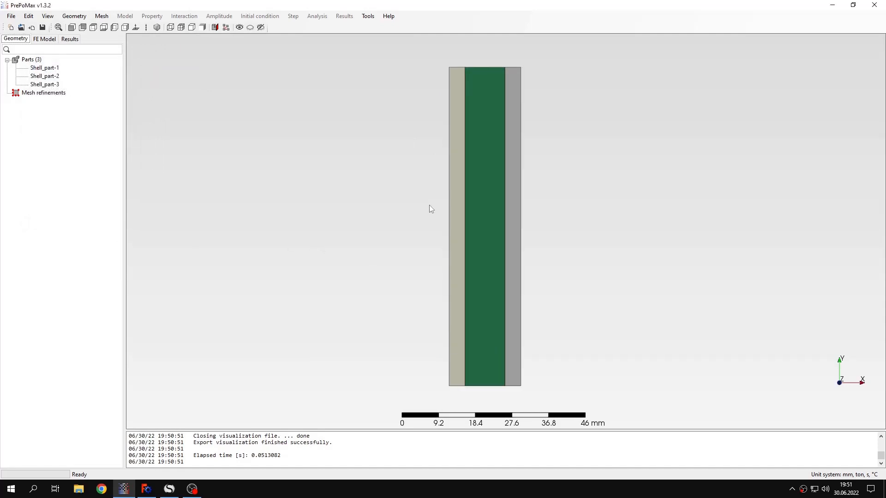
# - Set the meshing parameters of all three parts to a 1 mm max element size
pyautogui.click(114, 26)
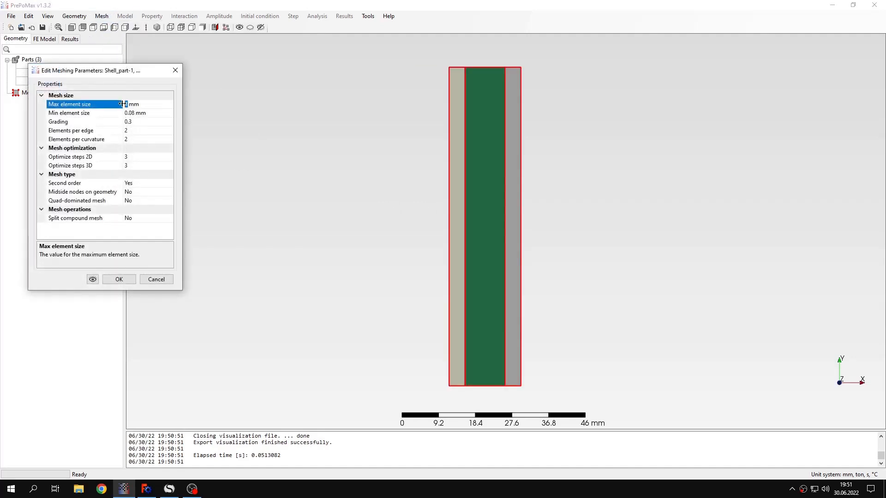
pyautogui.write('1')
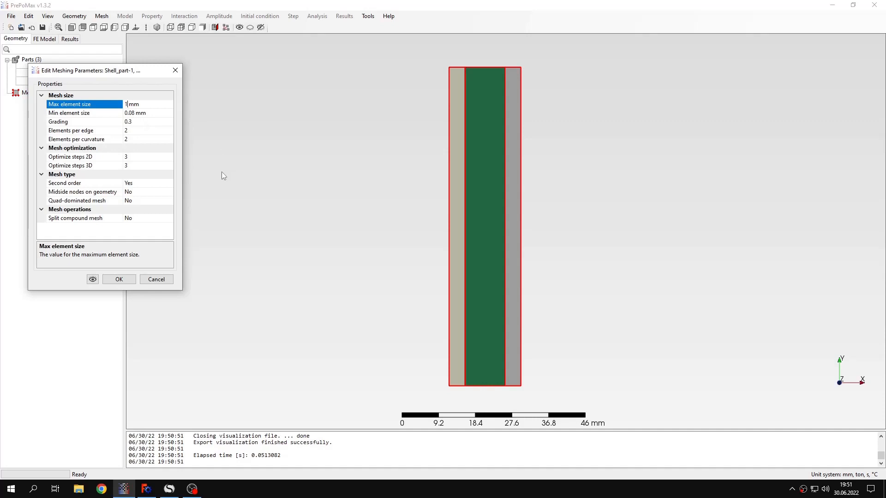
pyautogui.click(119, 278)
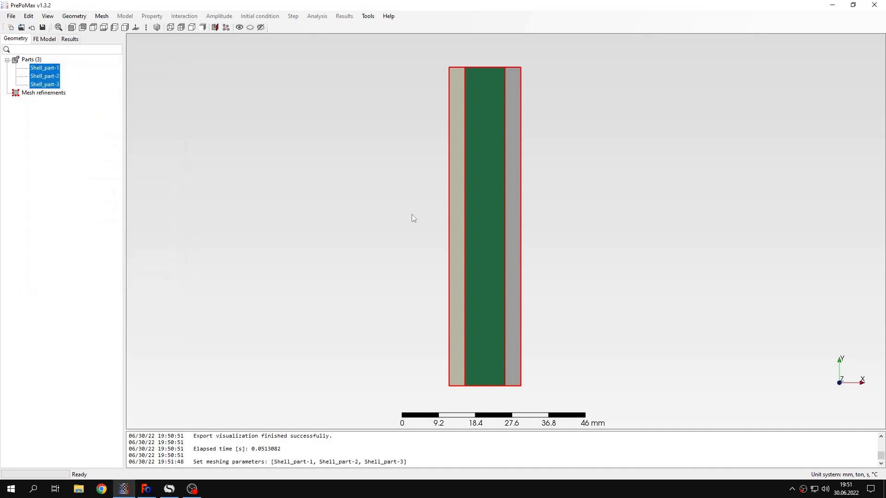
# - Create the mesh for the three window parts
pyautogui.rightClick(486, 218)
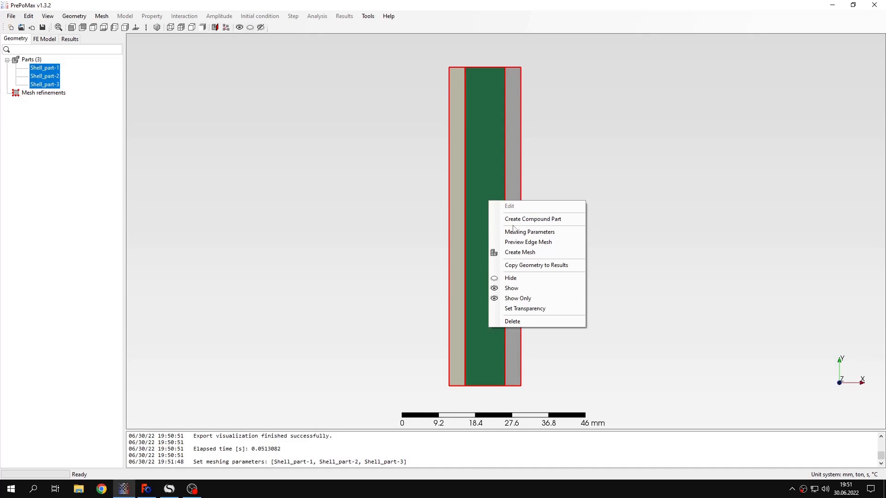
pyautogui.click(519, 251)
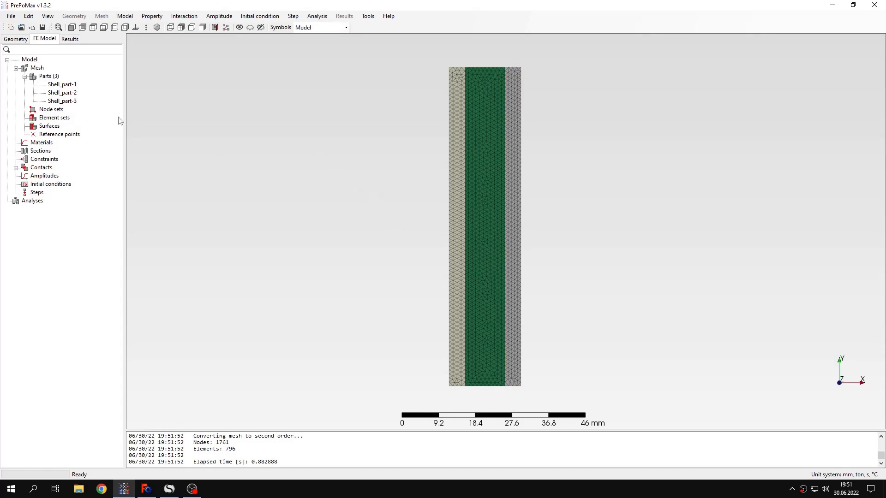
pyautogui.moveTo(87, 157)
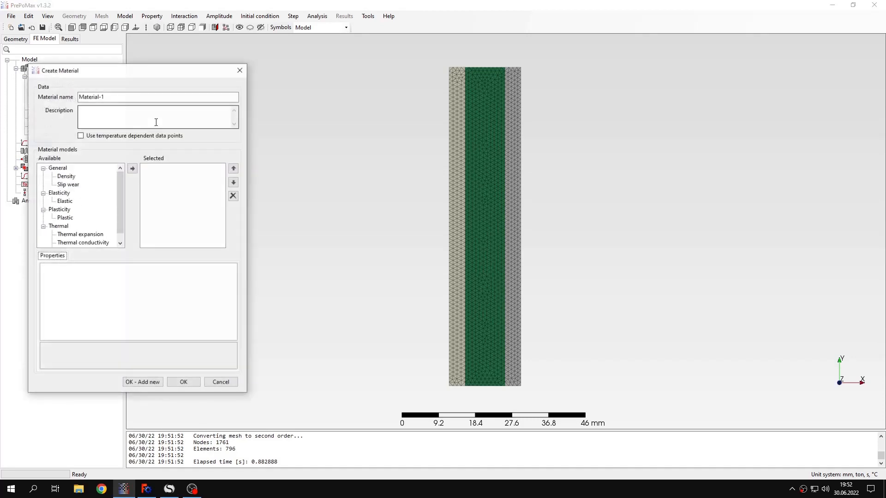
# - Name the new material Glass and start entering its thermal conductivity
pyautogui.click(158, 97)
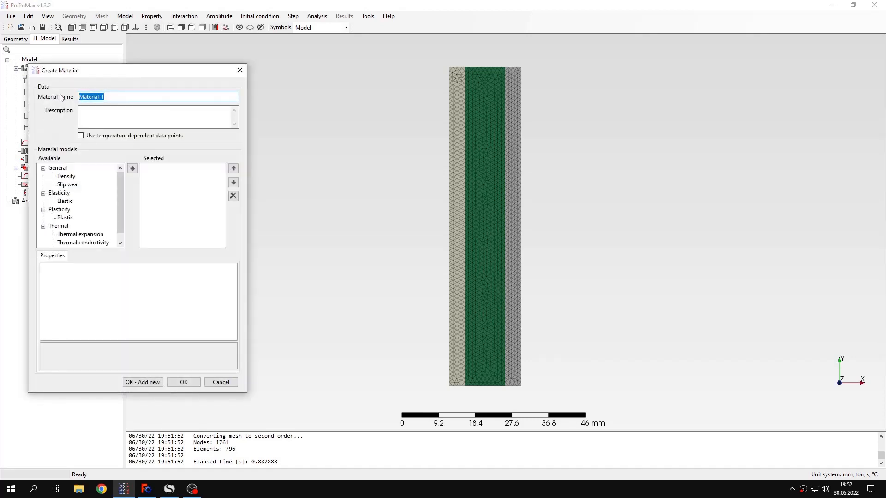
pyautogui.write('Glass')
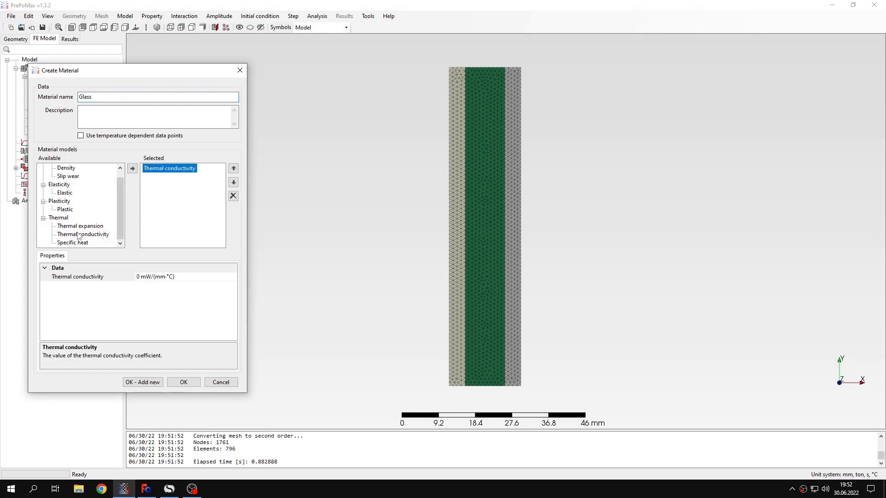
pyautogui.moveTo(172, 236)
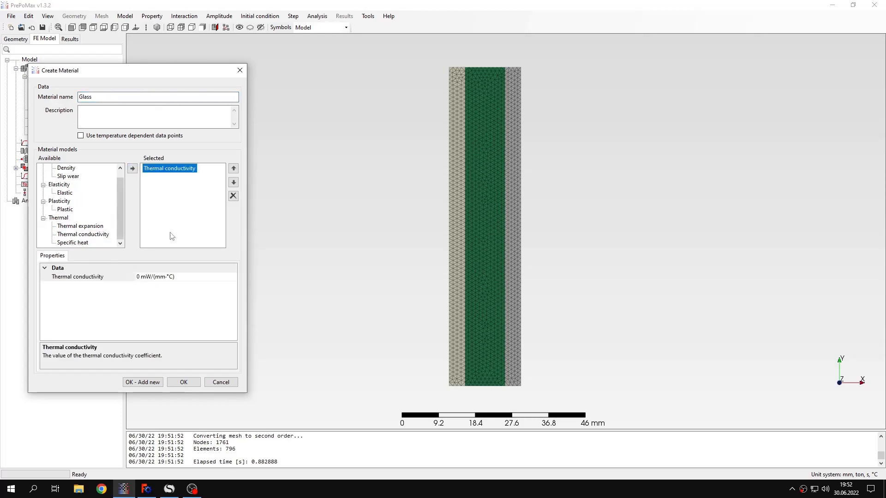
pyautogui.moveTo(165, 271)
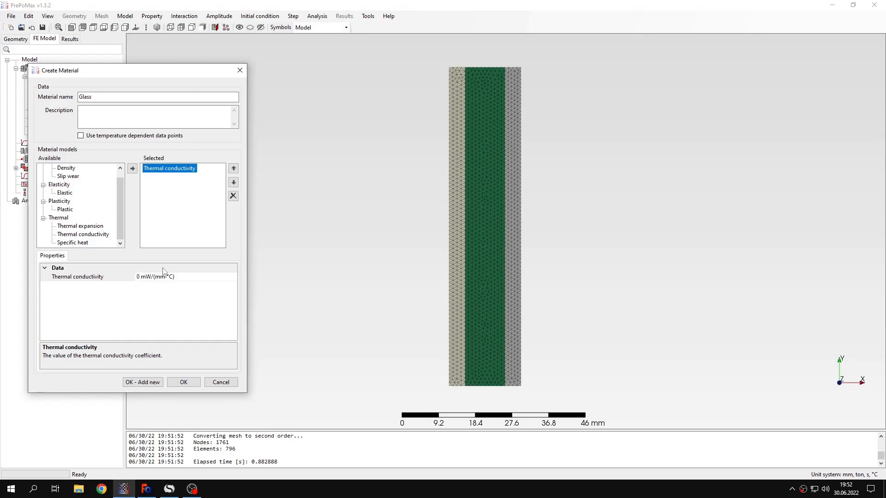
pyautogui.click(168, 489)
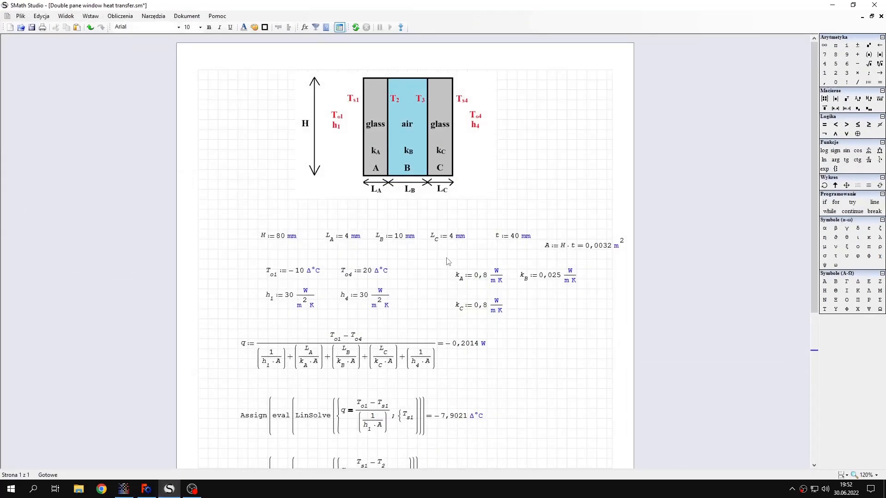
pyautogui.moveTo(443, 257); pyautogui.dragTo(576, 316)
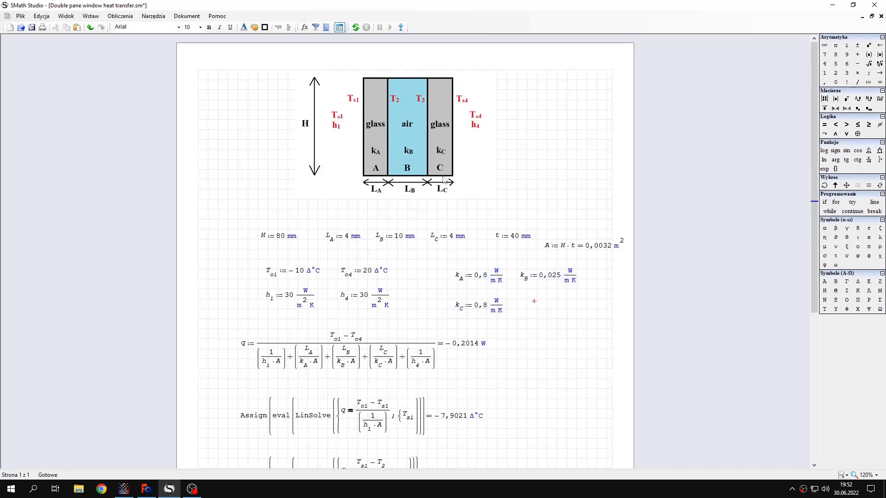
pyautogui.moveTo(446, 174)
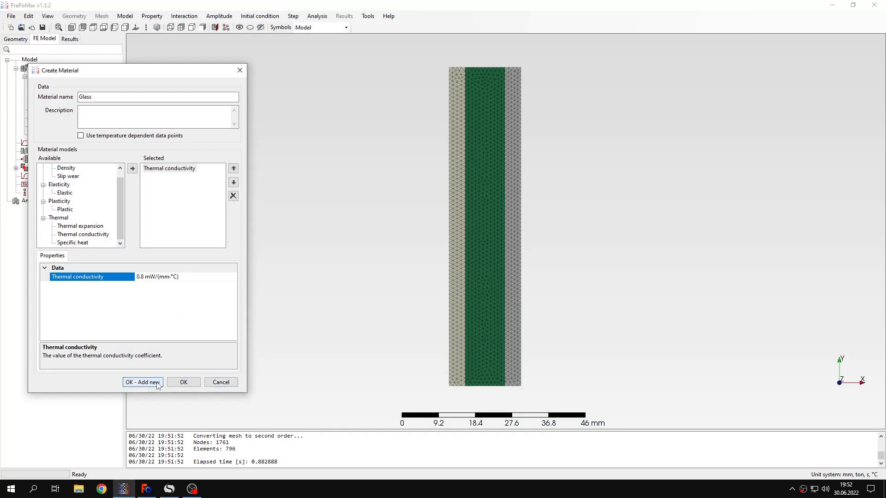
# - Save Glass with conductivity 0.8 and add Air with conductivity 0.025
pyautogui.click(142, 382)
pyautogui.write('Air')
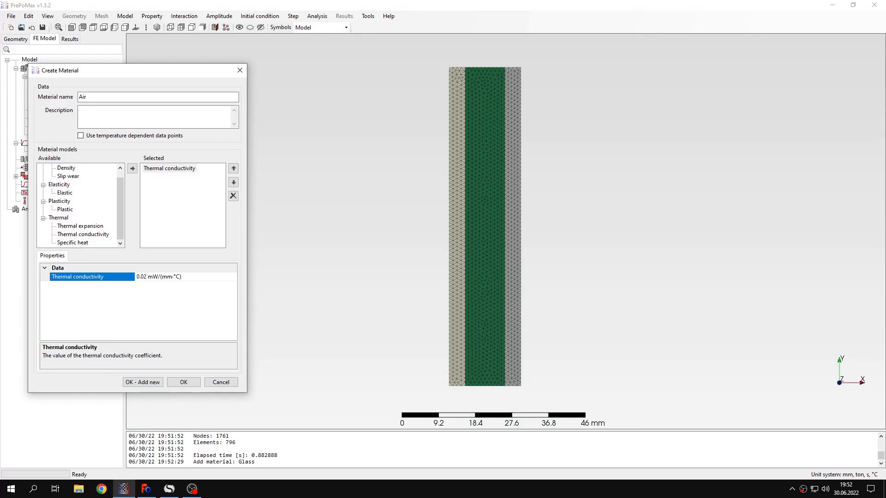
pyautogui.write('0.025')
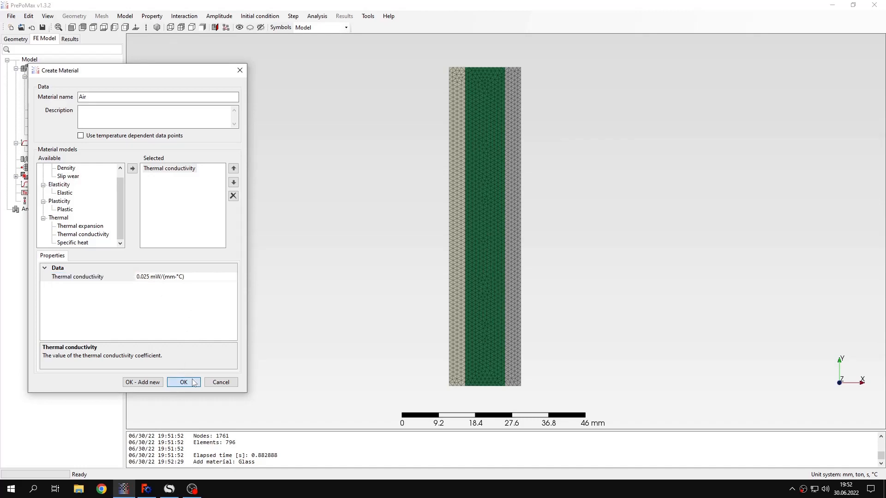
pyautogui.click(183, 381)
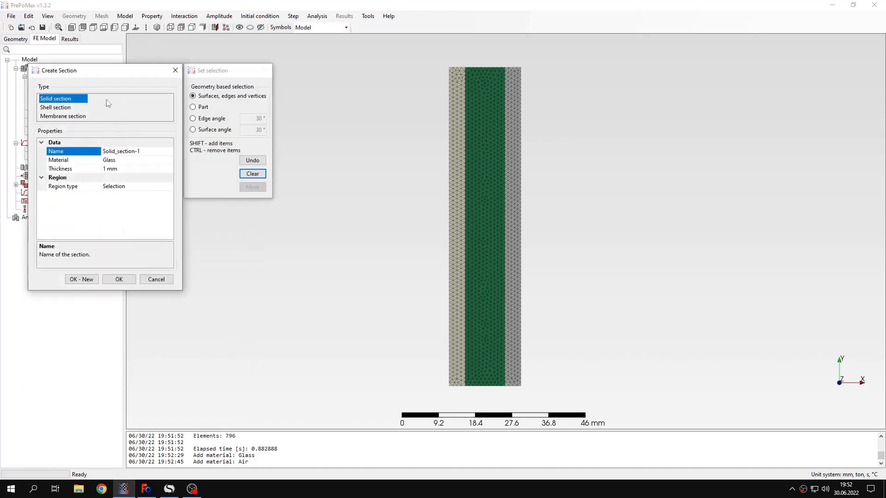
# - Begin naming the new solid section Glass
pyautogui.write('Gl')
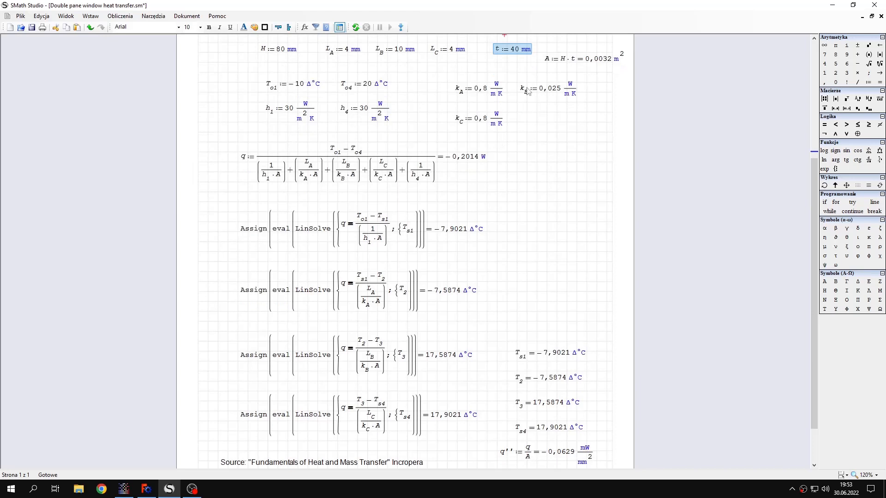
pyautogui.write('30')
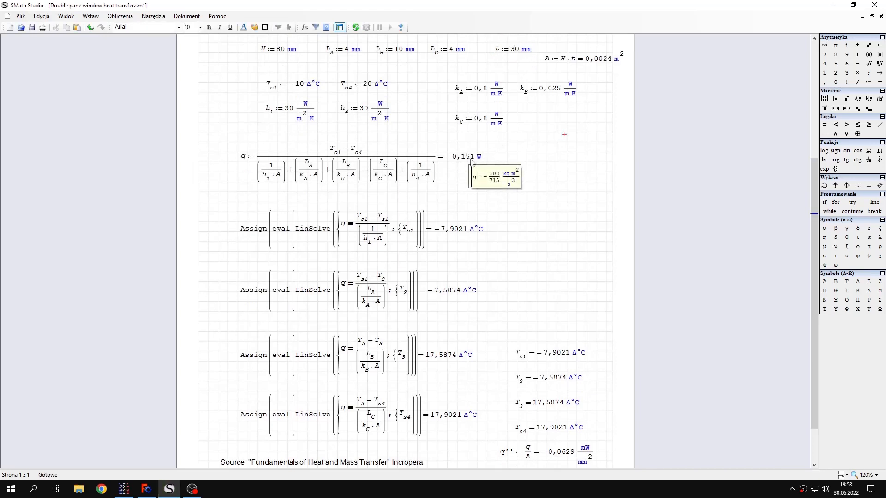
pyautogui.moveTo(504, 451)
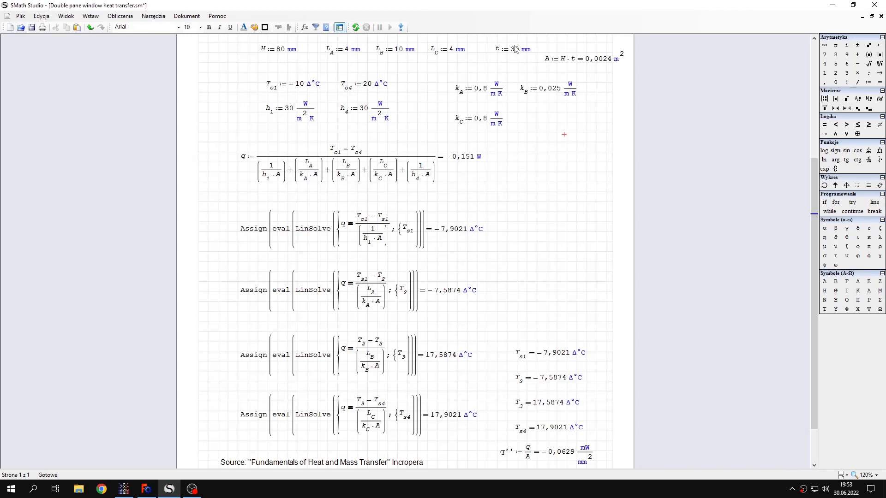
pyautogui.write('40 mm')
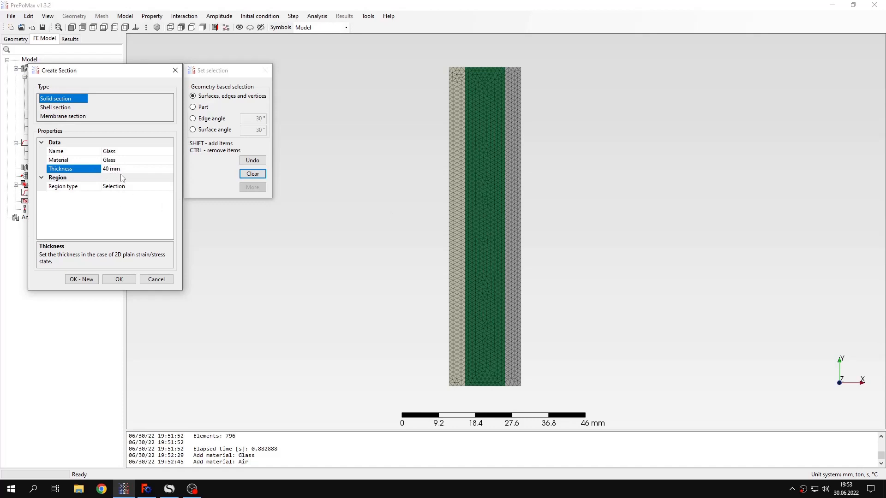
pyautogui.moveTo(292, 95)
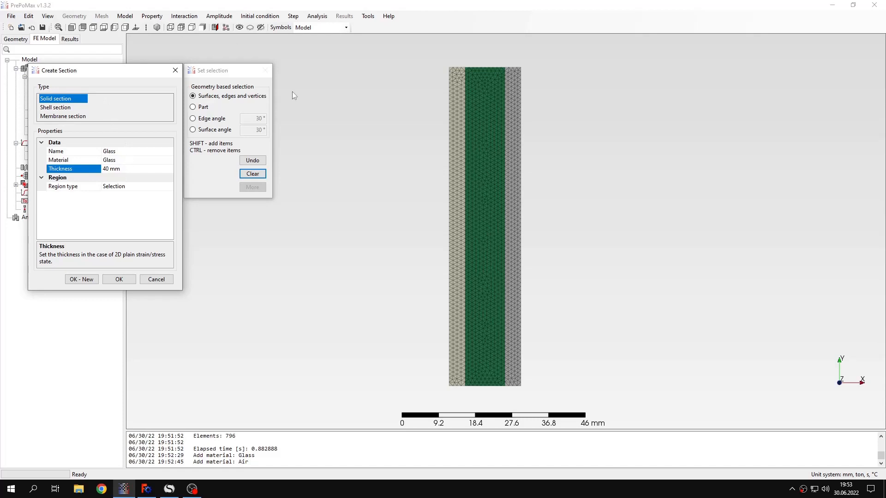
# - Save the Glass section and define an Air section, 40 mm thick, on the air gap region
pyautogui.click(456, 226)
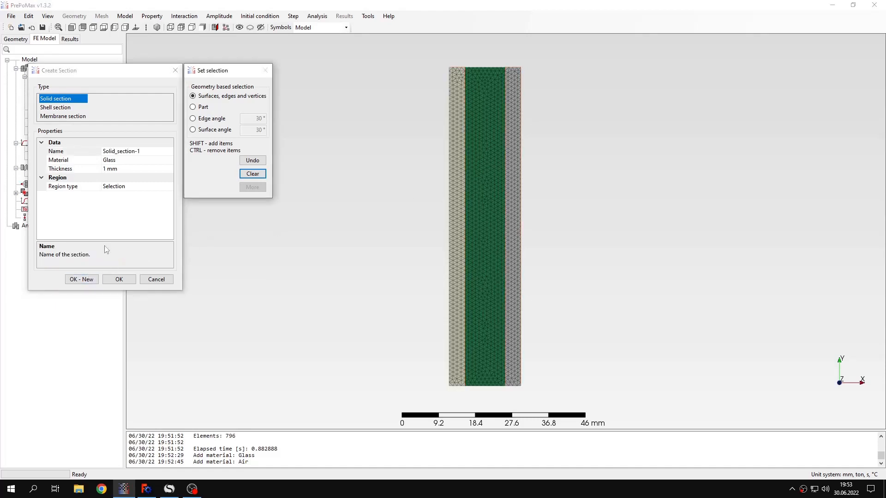
pyautogui.write('Air')
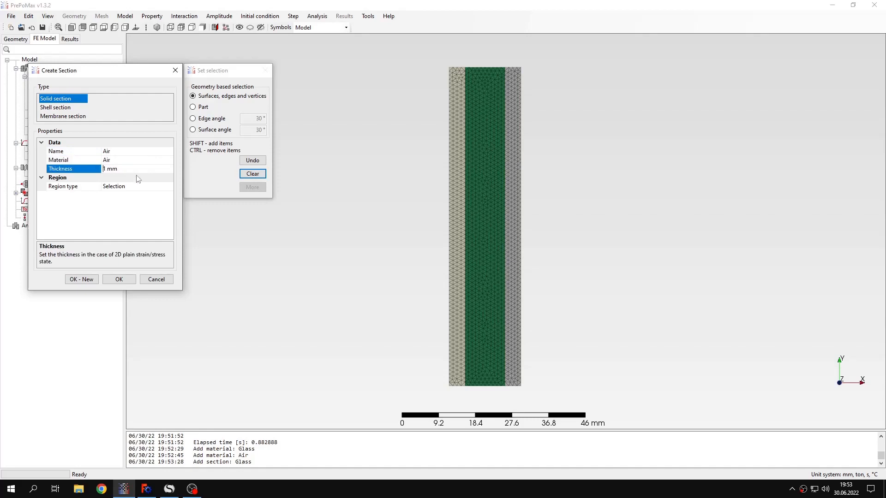
pyautogui.write('40')
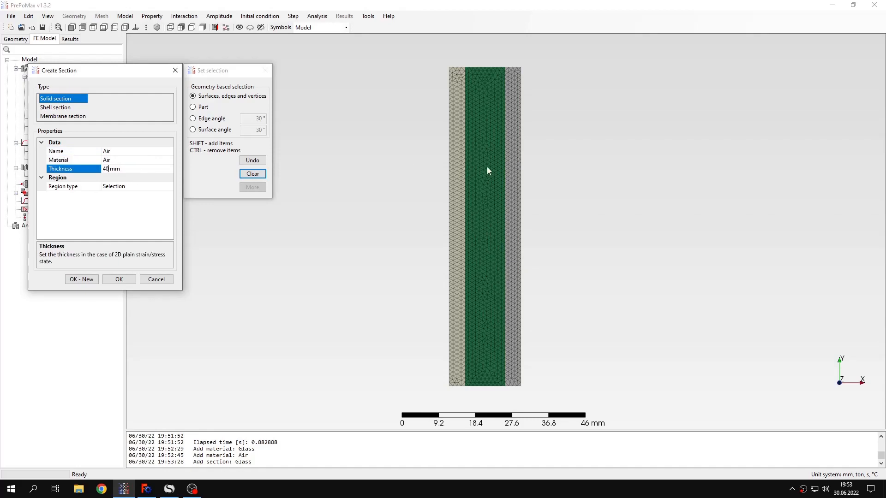
pyautogui.click(119, 278)
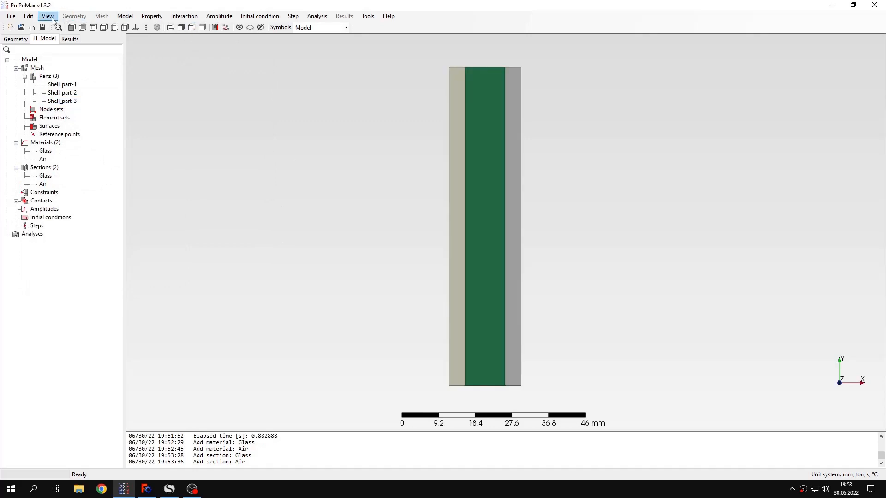
# - Colour the model by material and by section to verify assignments, then turn the colouring off
pyautogui.click(47, 16)
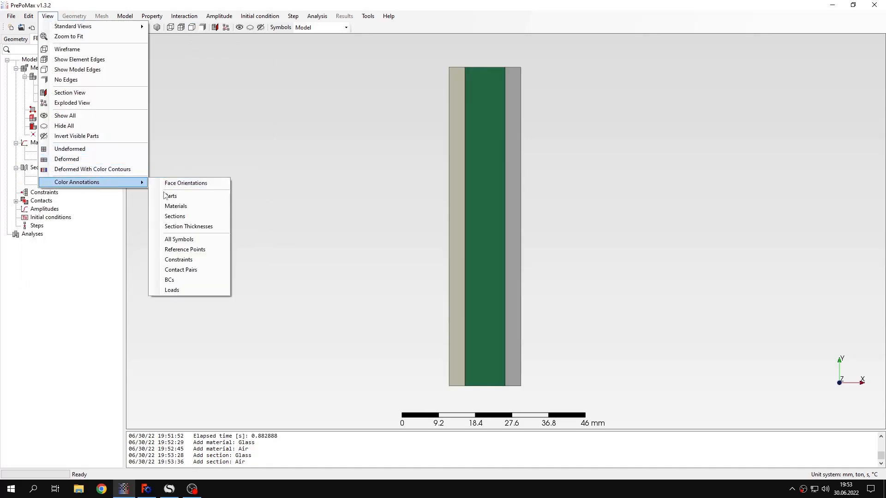
pyautogui.click(175, 206)
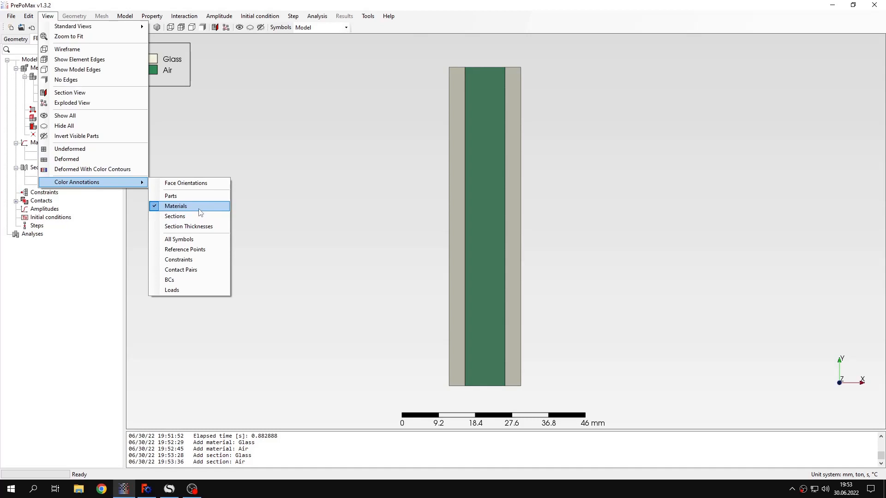
pyautogui.click(174, 216)
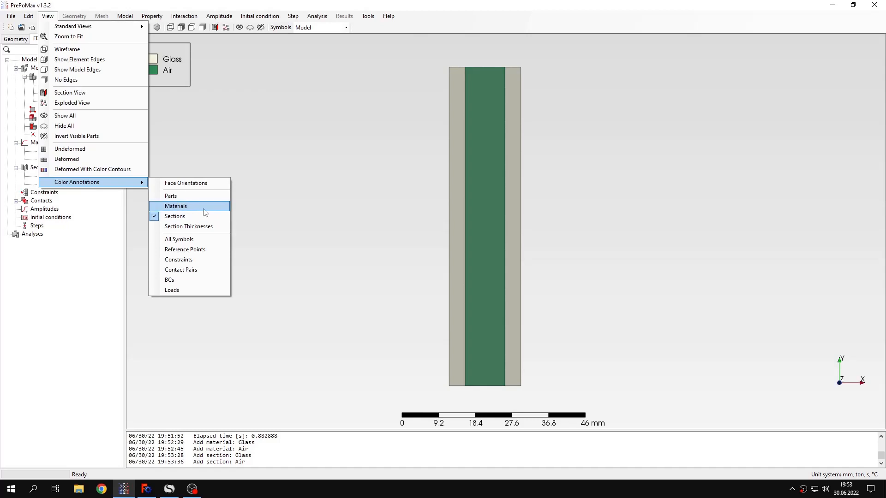
pyautogui.click(175, 205)
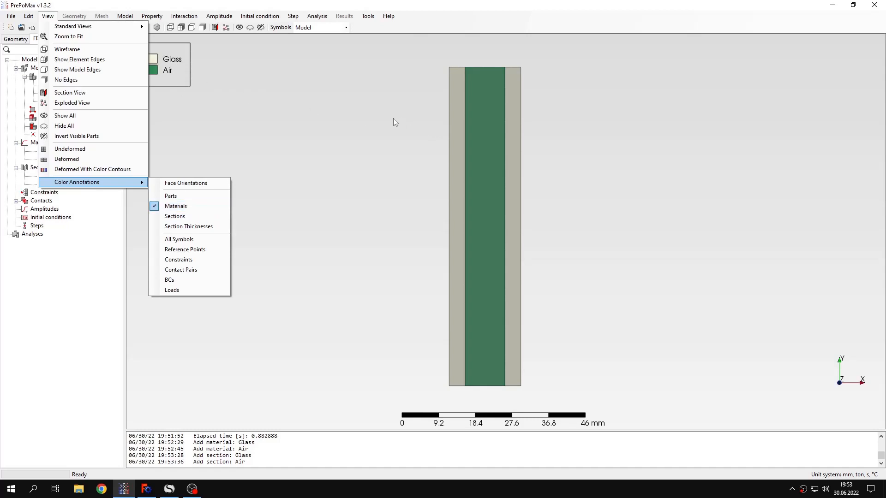
pyautogui.moveTo(462, 170)
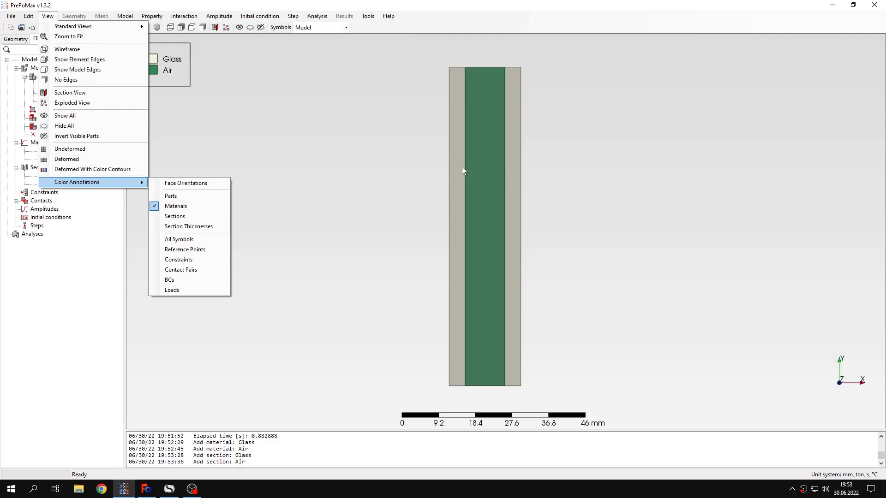
pyautogui.moveTo(476, 165)
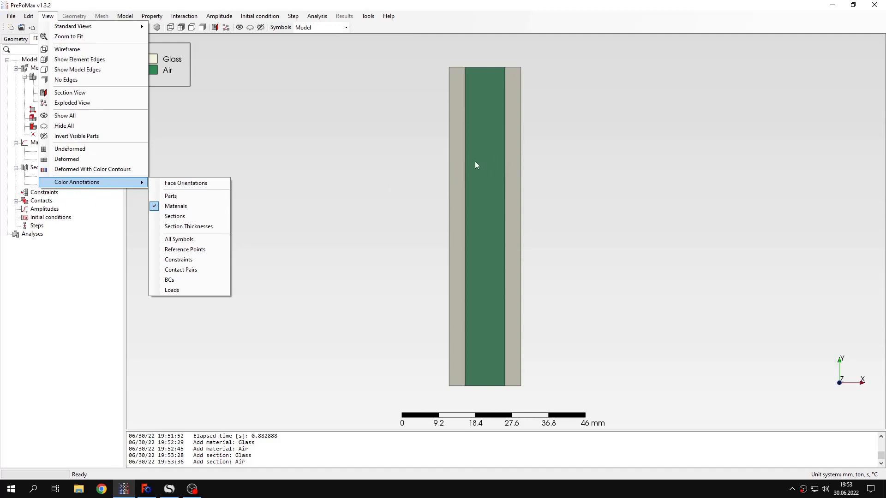
pyautogui.click(171, 196)
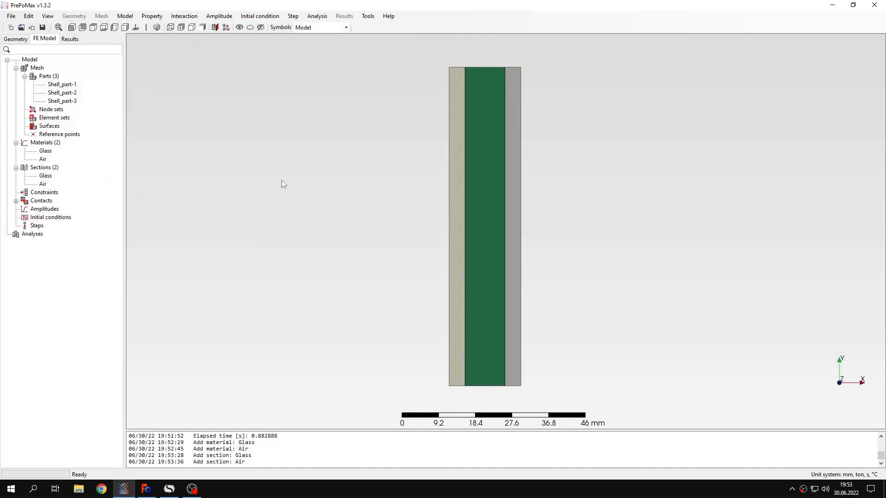
pyautogui.moveTo(225, 176)
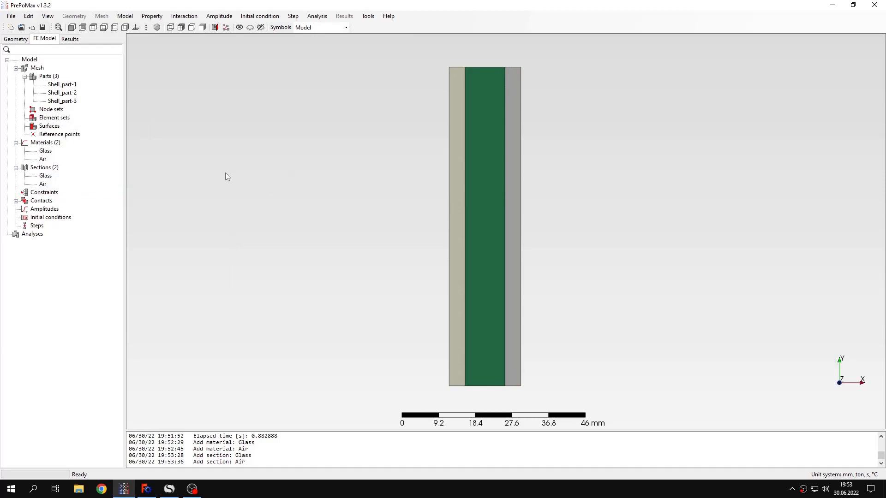
pyautogui.moveTo(473, 144)
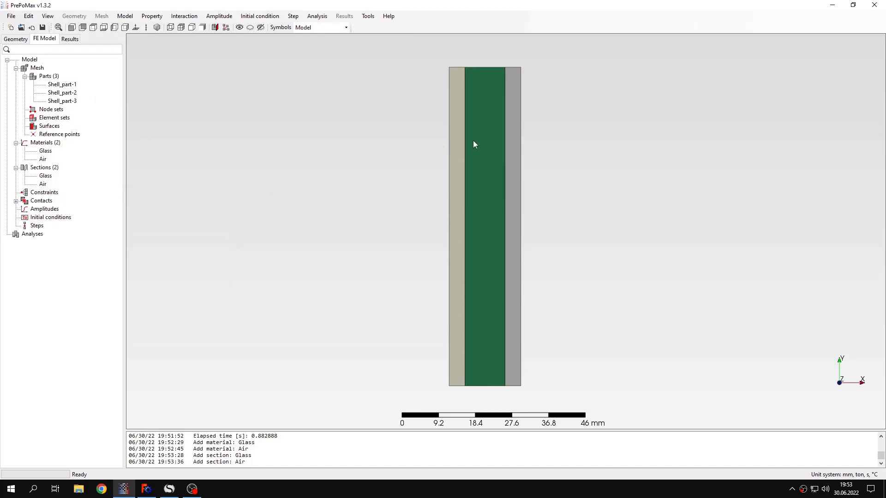
pyautogui.moveTo(426, 173)
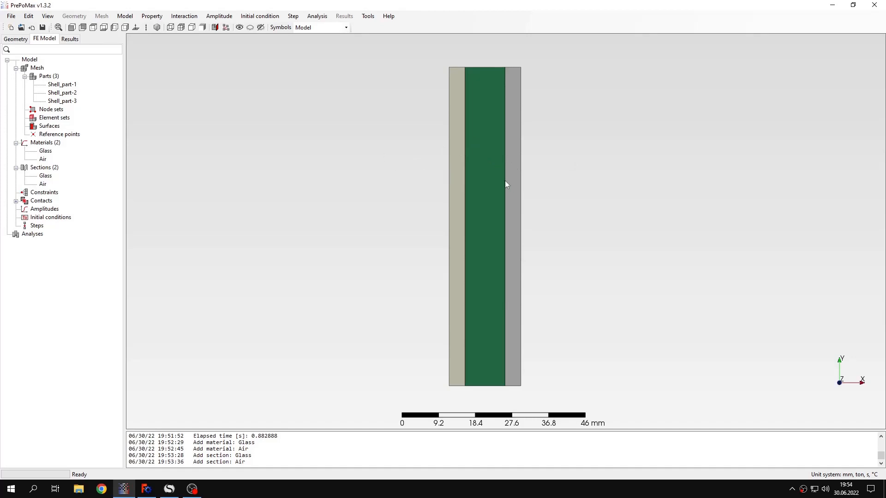
pyautogui.moveTo(513, 185)
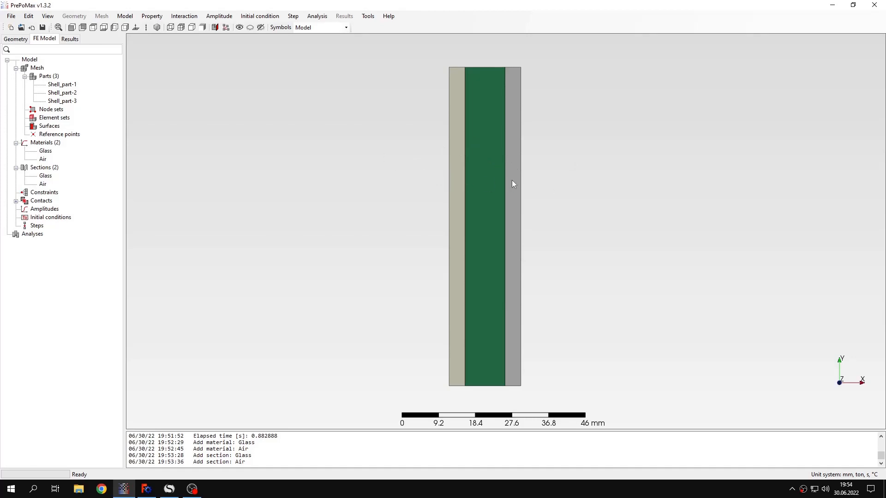
pyautogui.moveTo(200, 157)
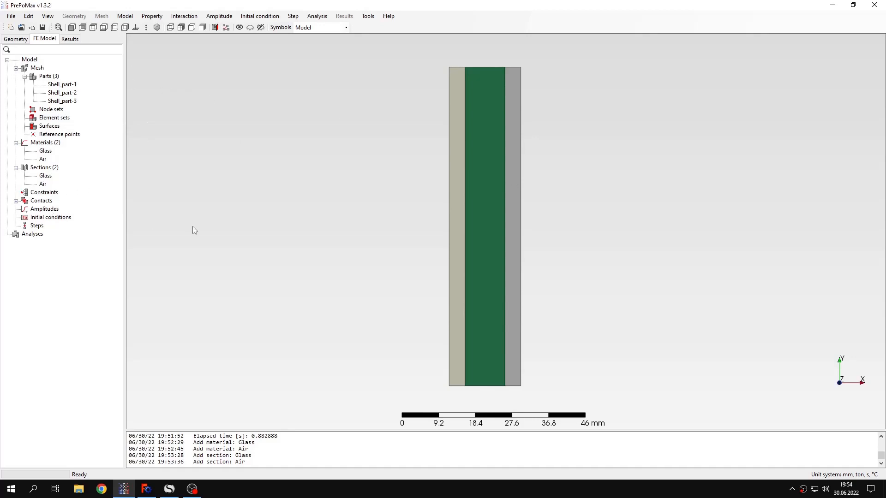
pyautogui.moveTo(186, 185)
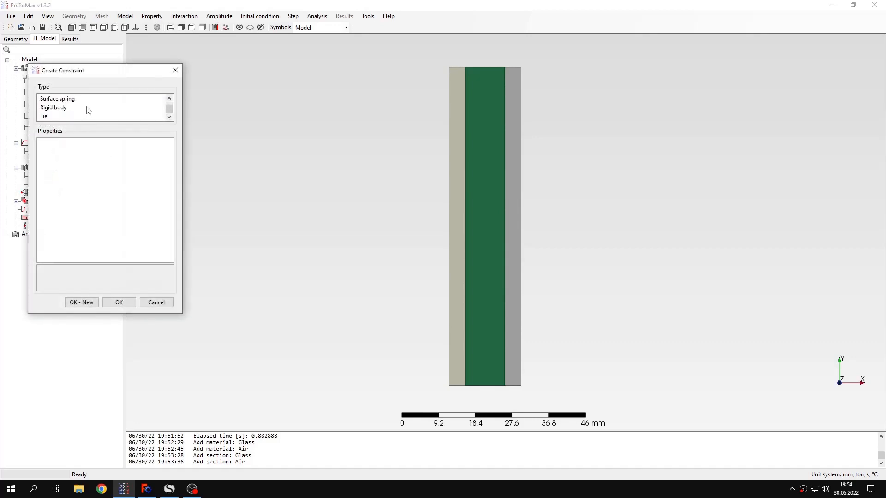
# - Choose a Tie constraint and search for contact pairs between the window parts
pyautogui.click(43, 116)
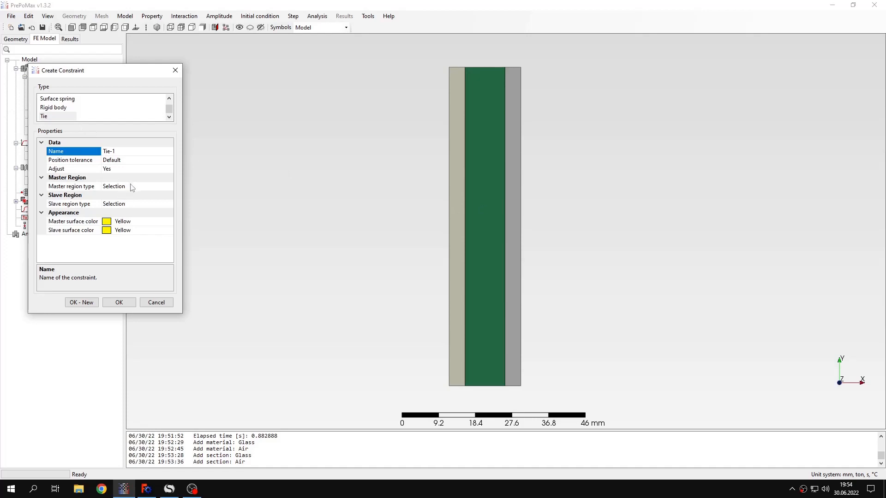
pyautogui.click(156, 302)
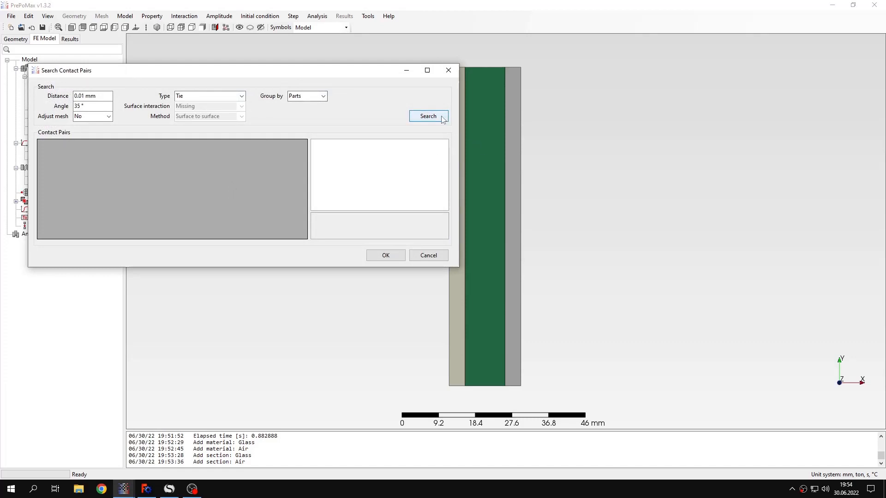
pyautogui.click(427, 116)
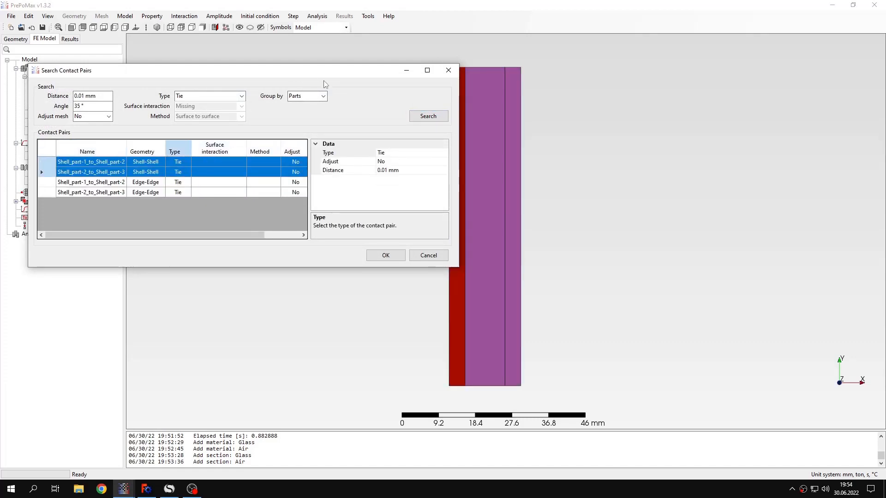
# - Discard the Shell-Shell pairs and accept the two Edge-Edge tie constraints
pyautogui.click(90, 162)
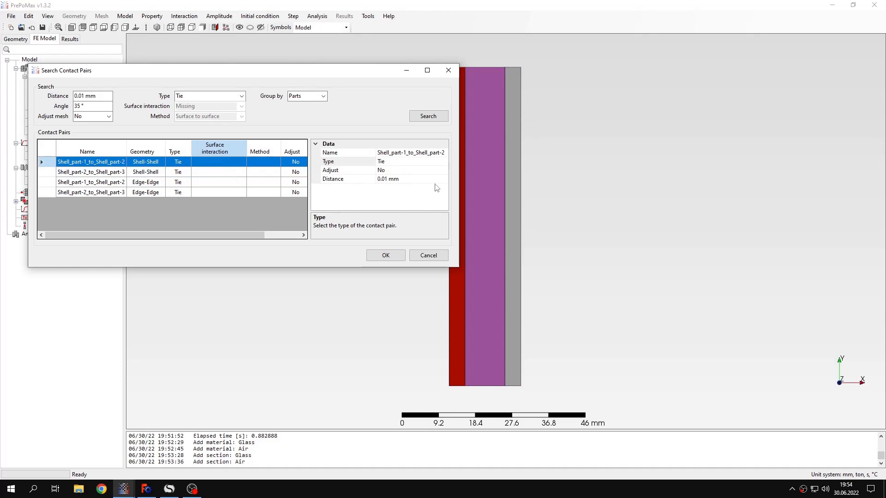
pyautogui.click(91, 171)
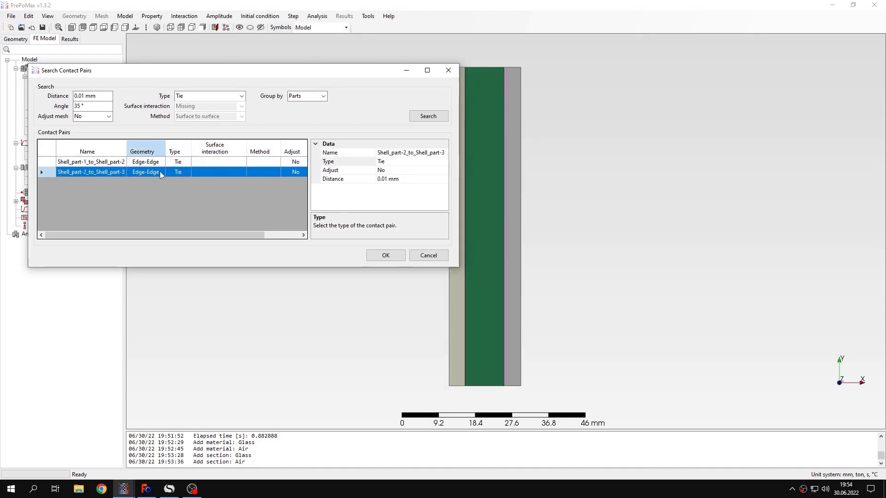
pyautogui.click(91, 163)
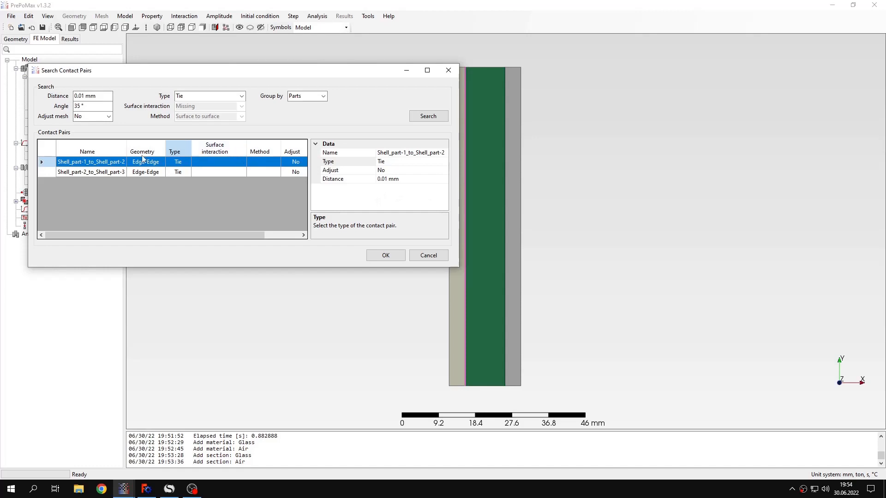
pyautogui.moveTo(340, 159)
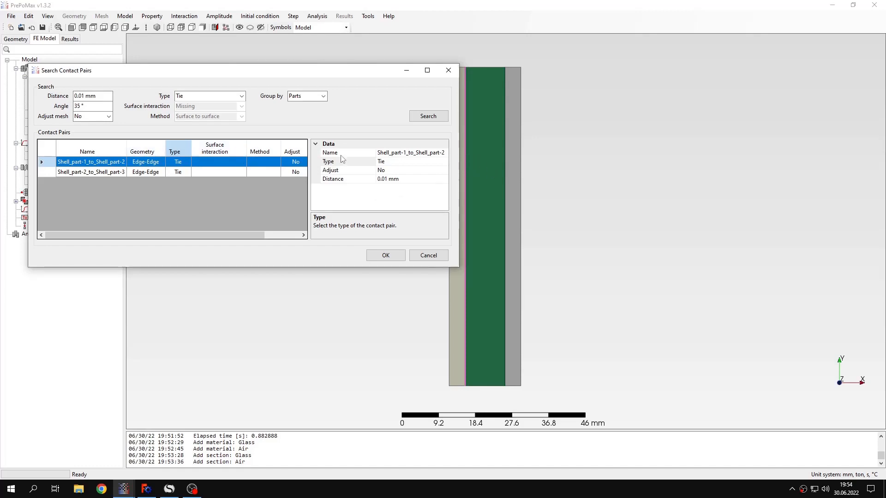
pyautogui.click(386, 255)
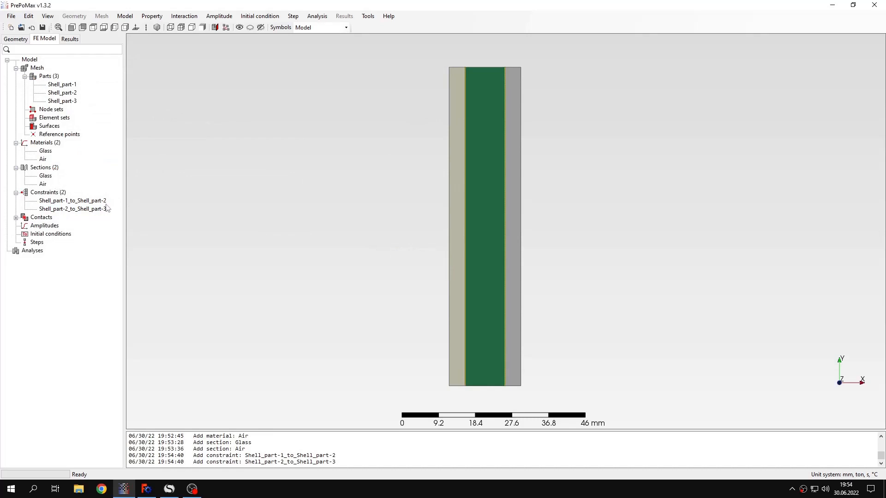
# - Create Step-1 as a heat transfer step with steady state on
pyautogui.doubleClick(36, 242)
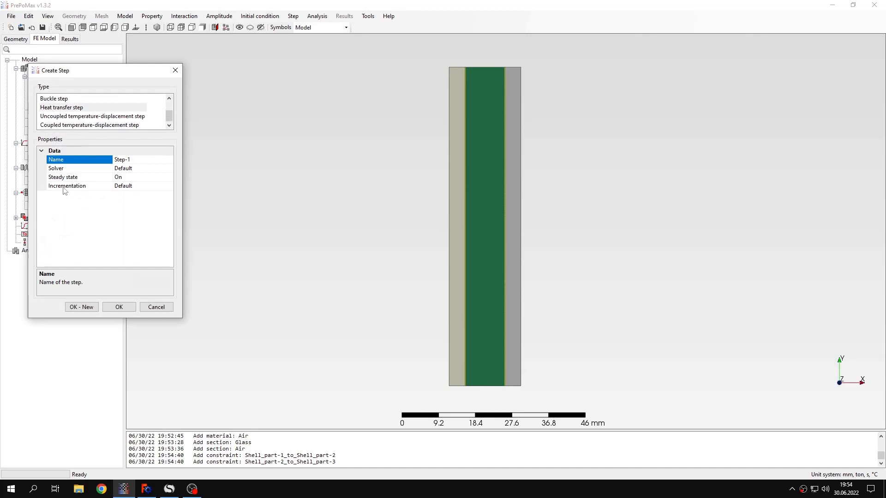
pyautogui.moveTo(125, 168)
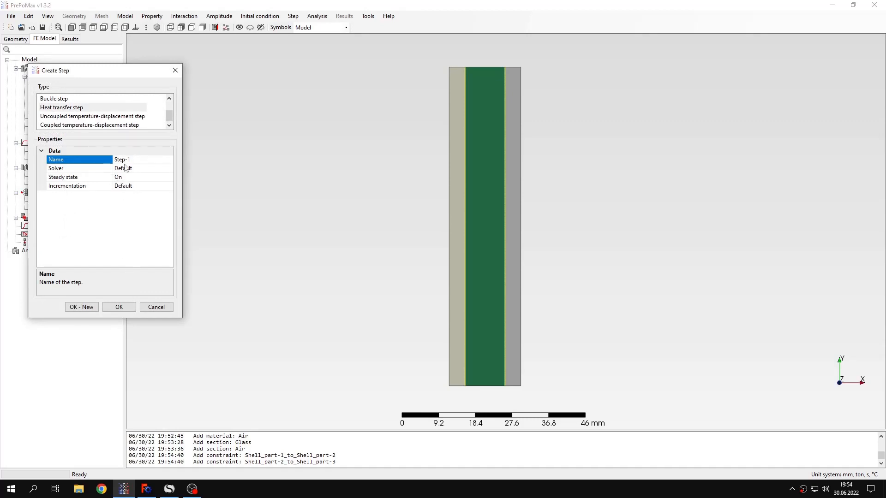
pyautogui.click(119, 306)
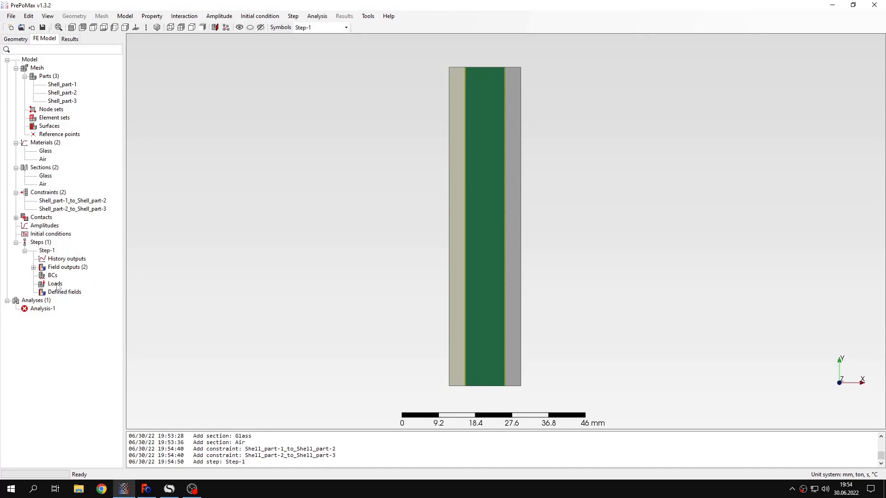
# - Add Convective_film-1 on the outer edge with sink temperature −10 °C and film coefficient 0.03
pyautogui.doubleClick(54, 283)
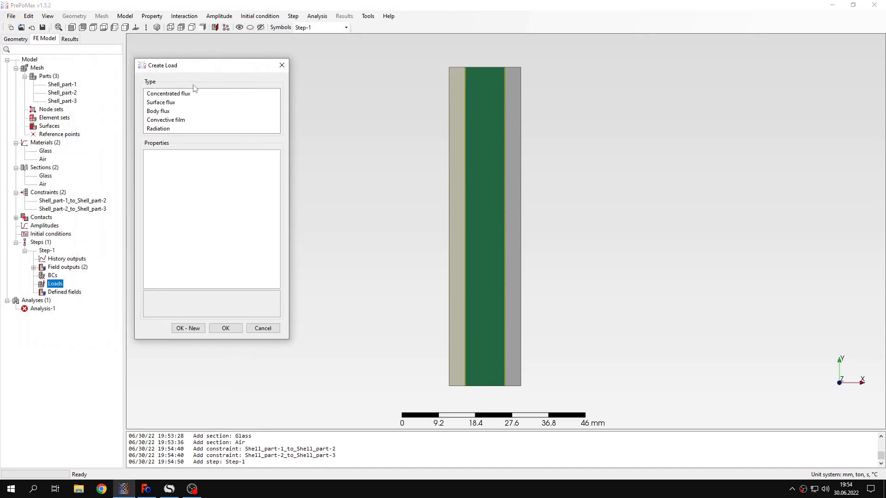
pyautogui.click(166, 120)
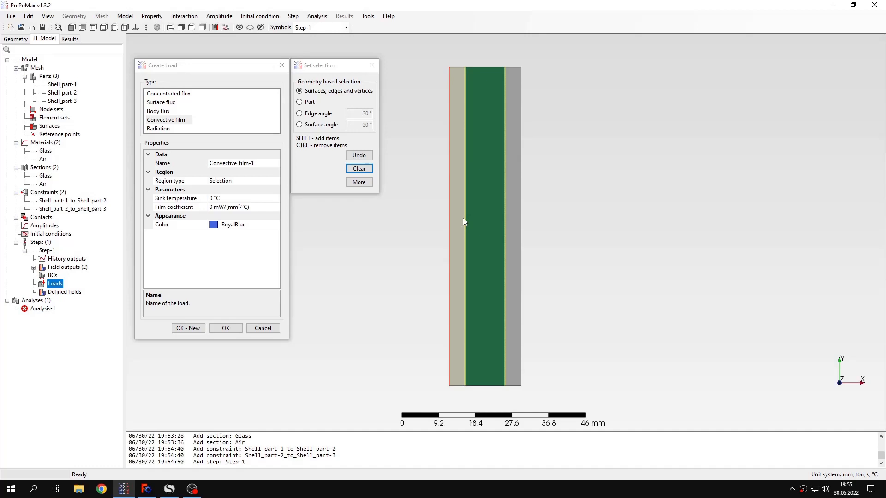
pyautogui.click(176, 199)
pyautogui.write('-1')
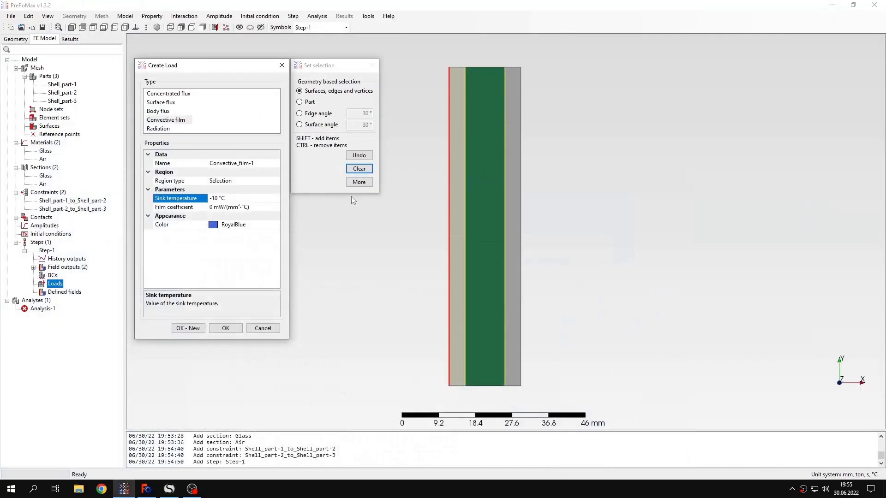
pyautogui.click(173, 207)
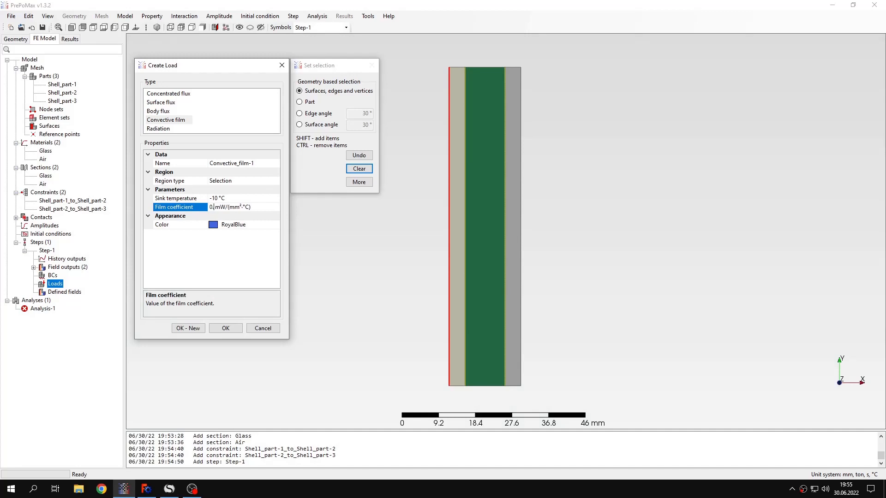
pyautogui.write('0.03')
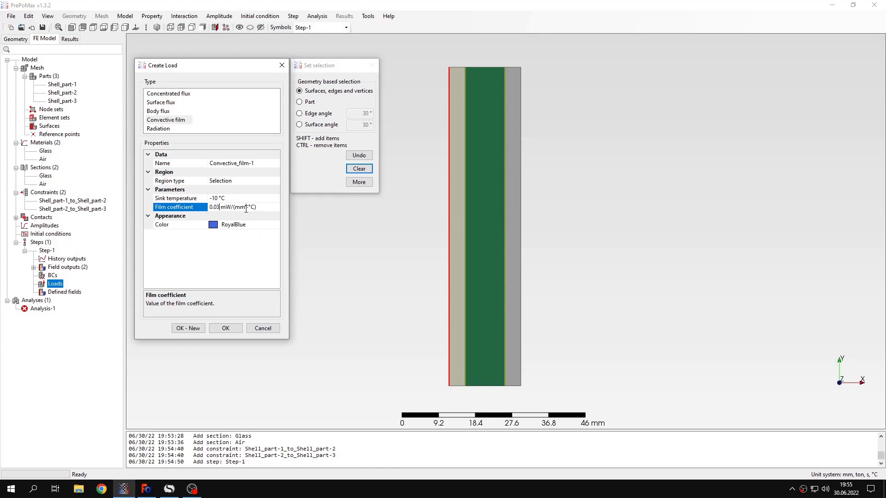
pyautogui.click(187, 328)
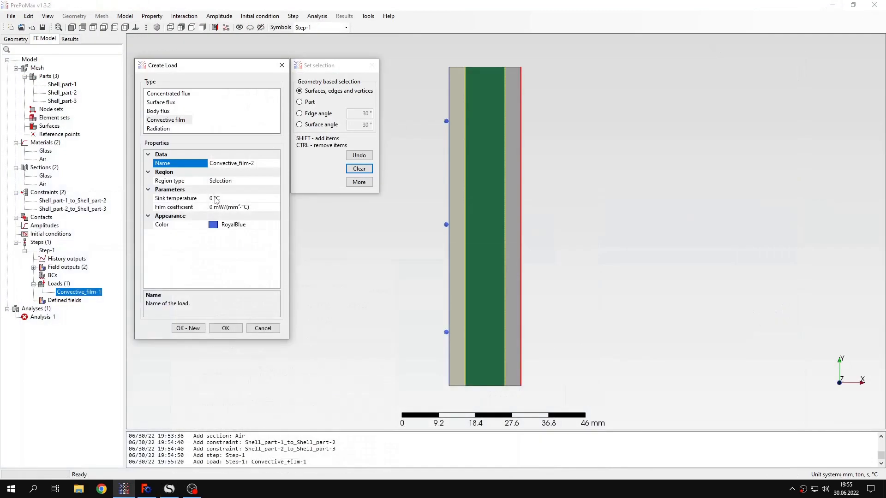
# - Add Convective_film-2 on the inner edge with sink temperature 20 °C and film coefficient 0.03
pyautogui.click(176, 198)
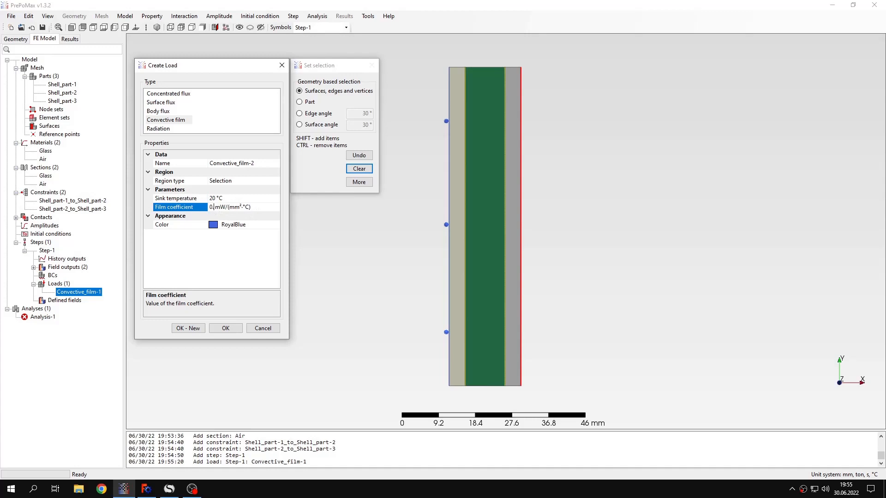
pyautogui.write('0.03')
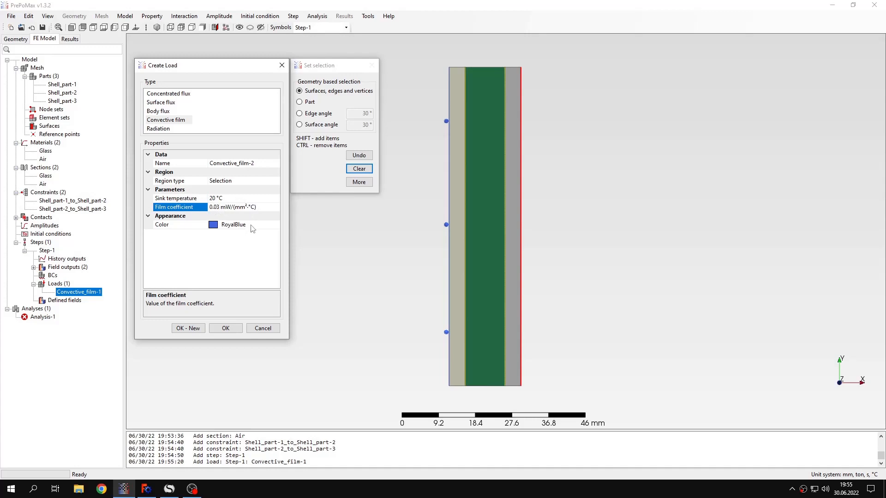
pyautogui.click(225, 328)
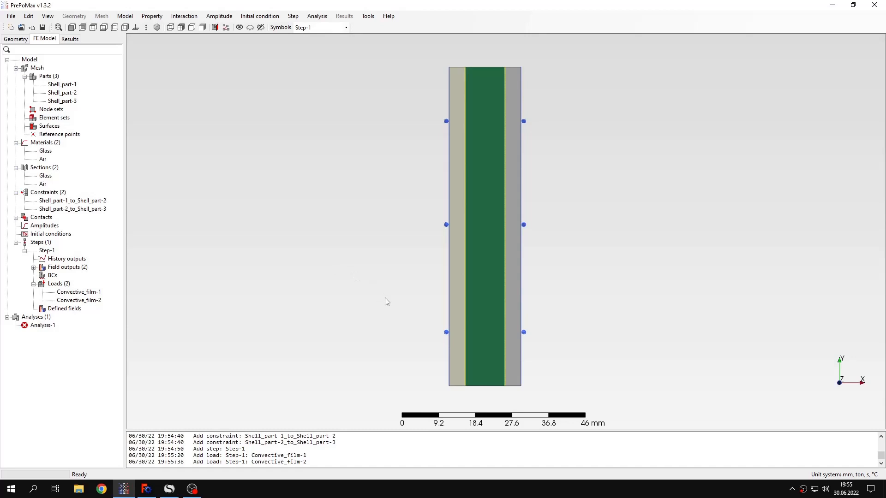
pyautogui.moveTo(274, 241)
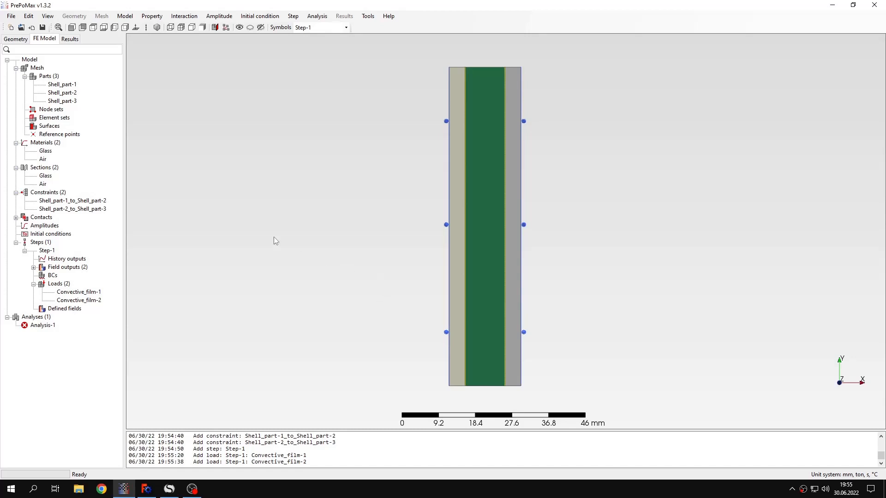
# - Run Analysis-1 and load its temperature results, ranging −8.009 to +18.01 °C
pyautogui.rightClick(42, 325)
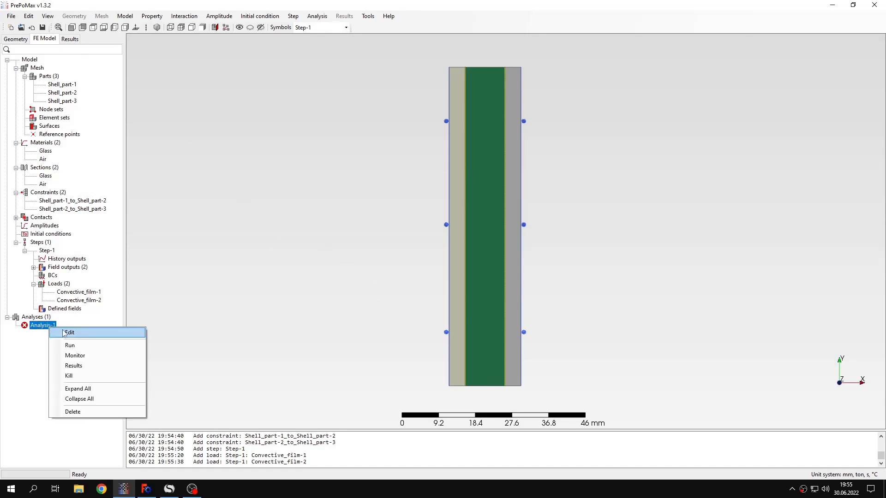
pyautogui.click(69, 345)
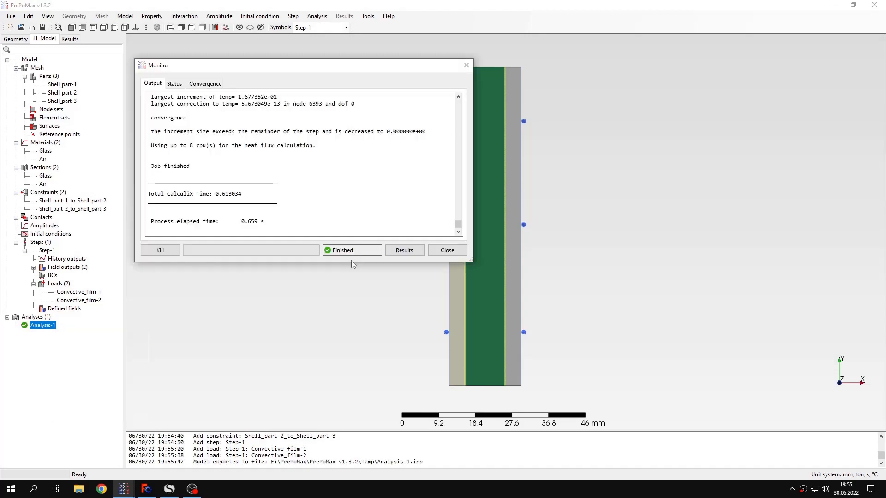
pyautogui.moveTo(337, 182)
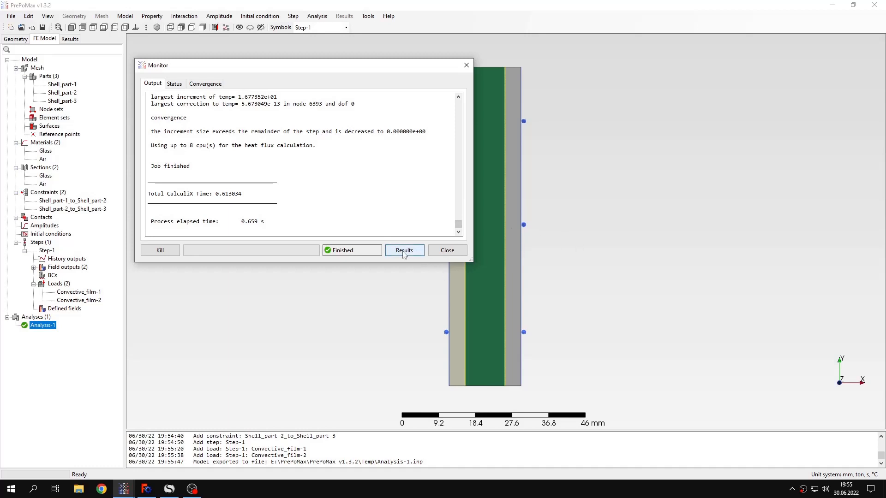
pyautogui.click(404, 250)
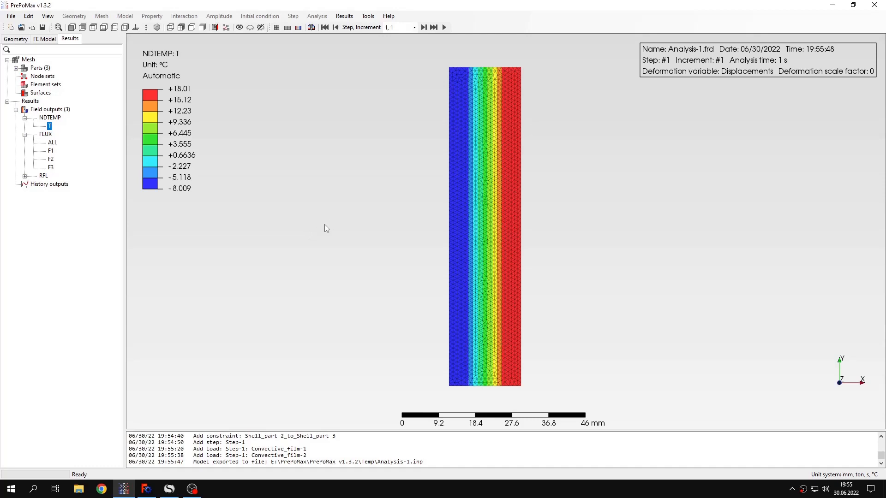
# - Start the Tools > Query tool in Point/Node mode for probing node values
pyautogui.click(367, 16)
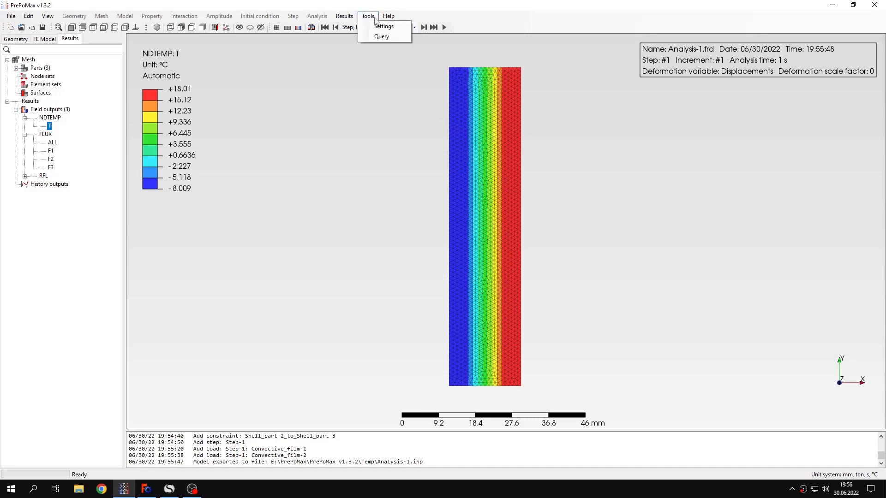
pyautogui.click(381, 36)
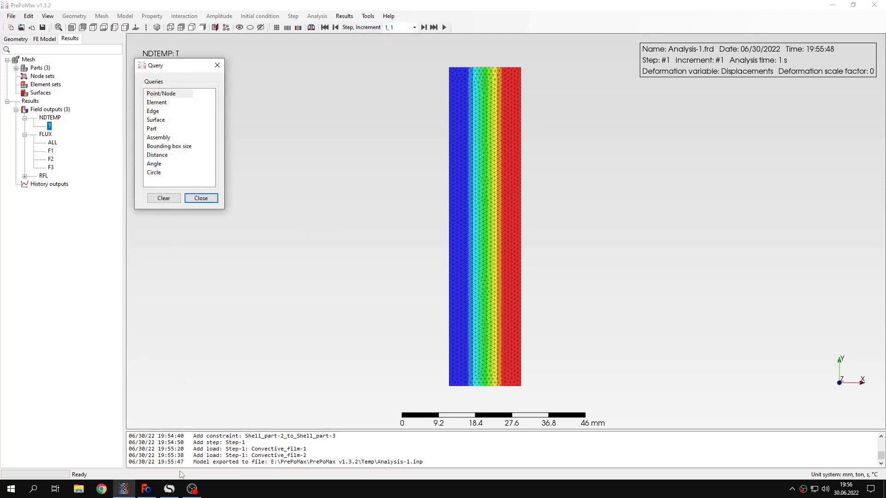
pyautogui.click(168, 489)
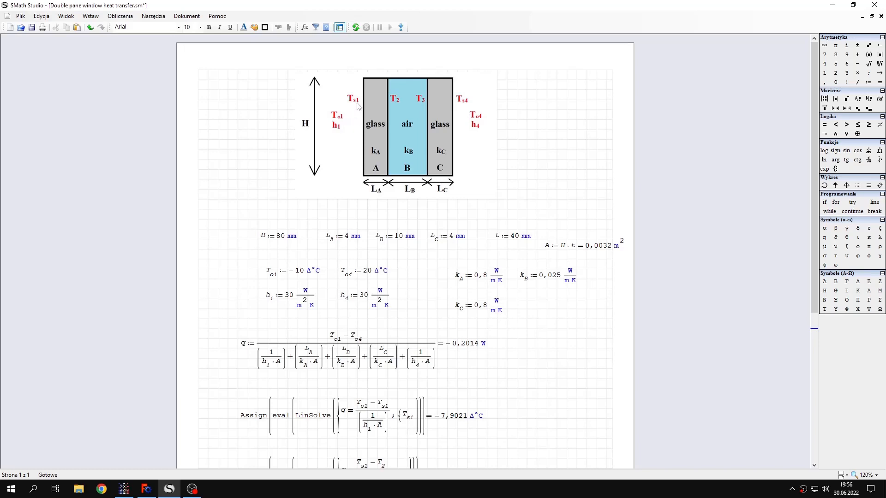
pyautogui.moveTo(345, 147)
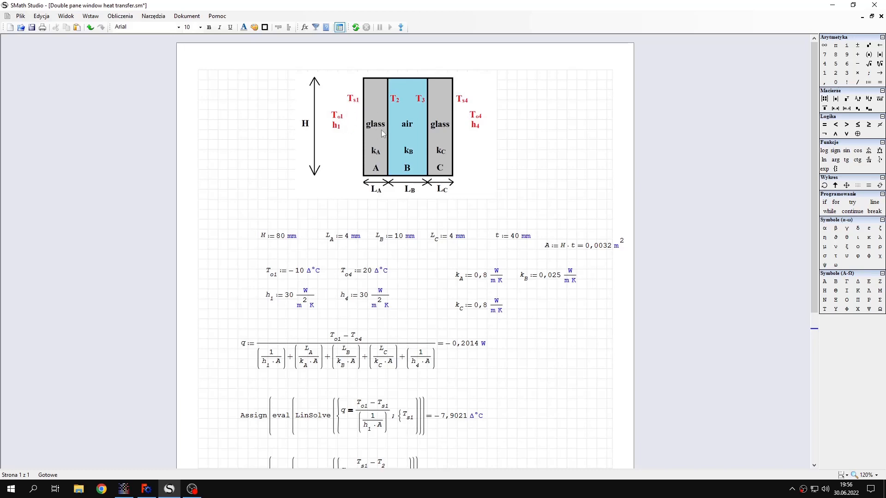
pyautogui.moveTo(394, 106)
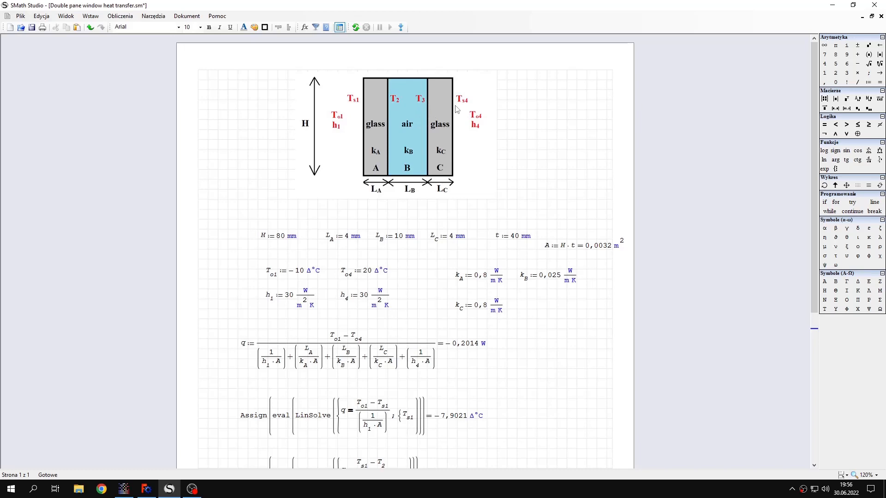
pyautogui.moveTo(456, 108)
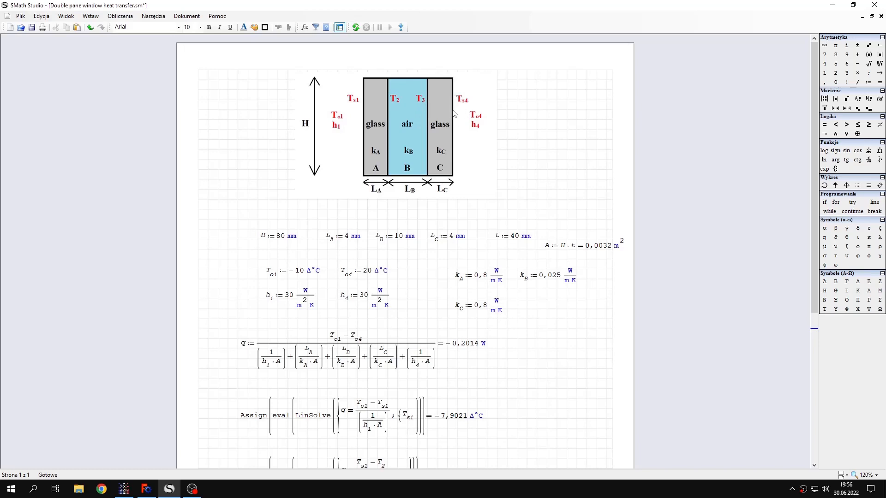
pyautogui.moveTo(474, 133)
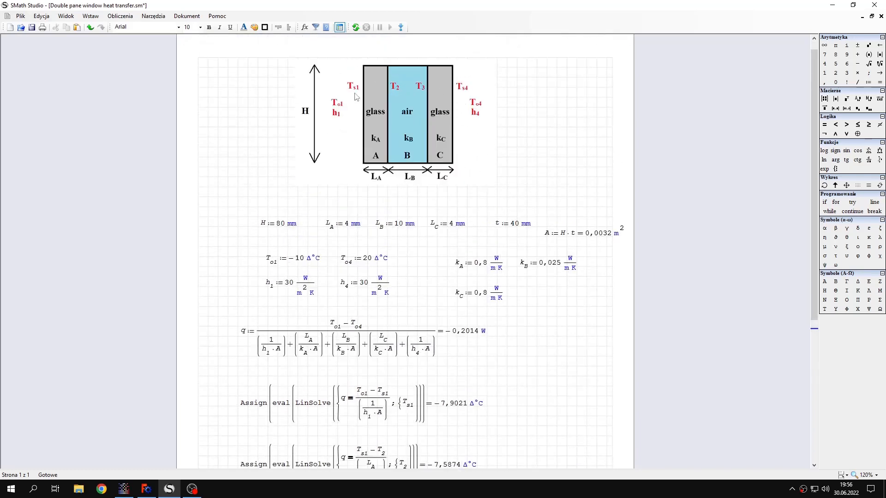
# - Review the computed T surface temperatures in SMath Studio and return to PrePoMax
pyautogui.scroll(-3)
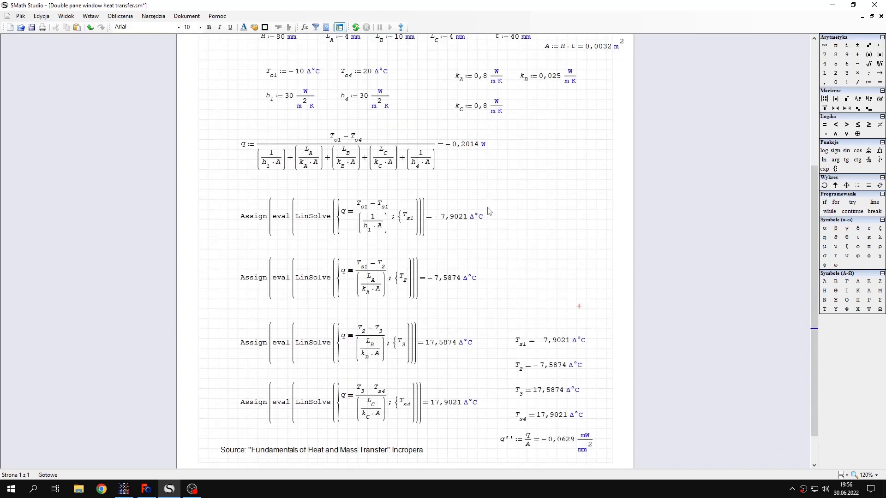
pyautogui.moveTo(551, 370)
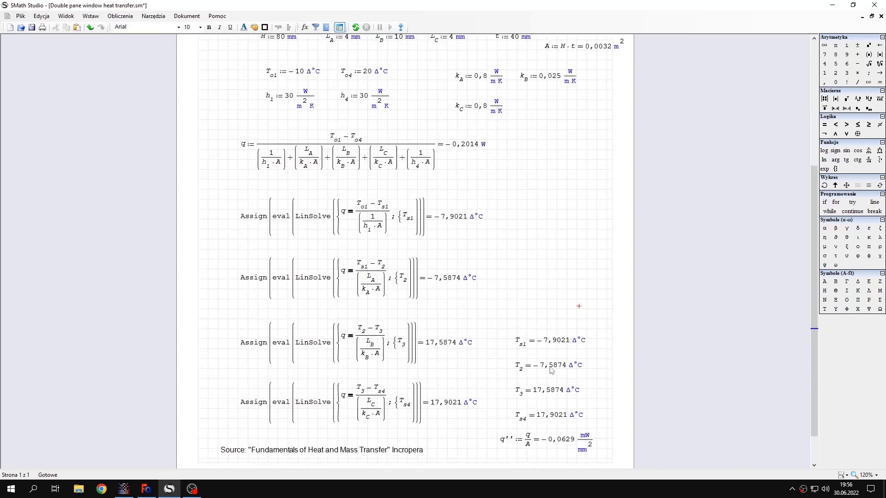
pyautogui.moveTo(529, 281); pyautogui.dragTo(560, 354)
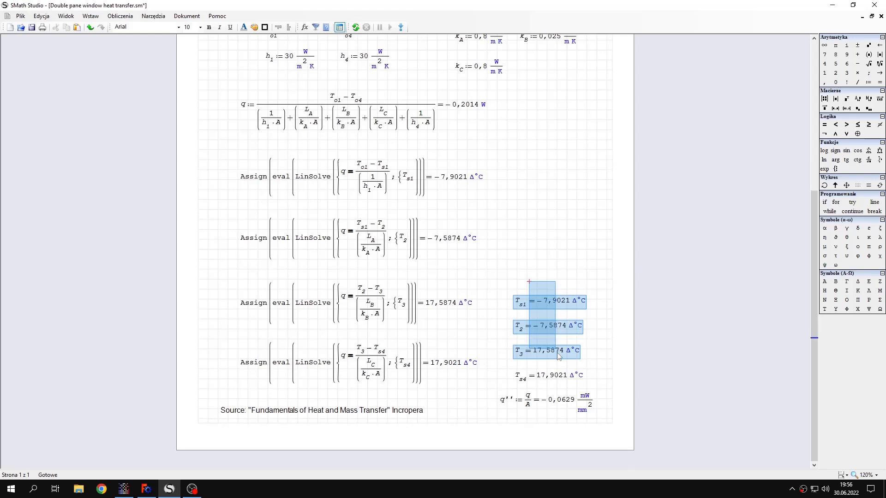
pyautogui.click(545, 313)
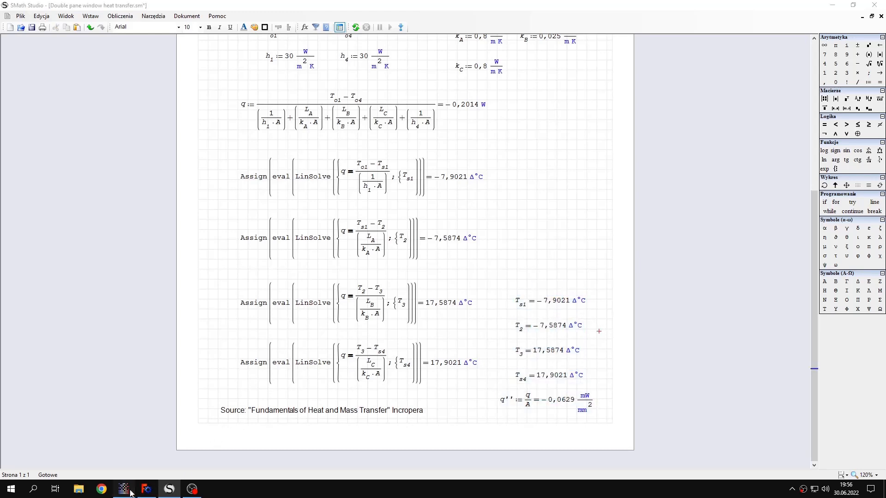
pyautogui.click(123, 489)
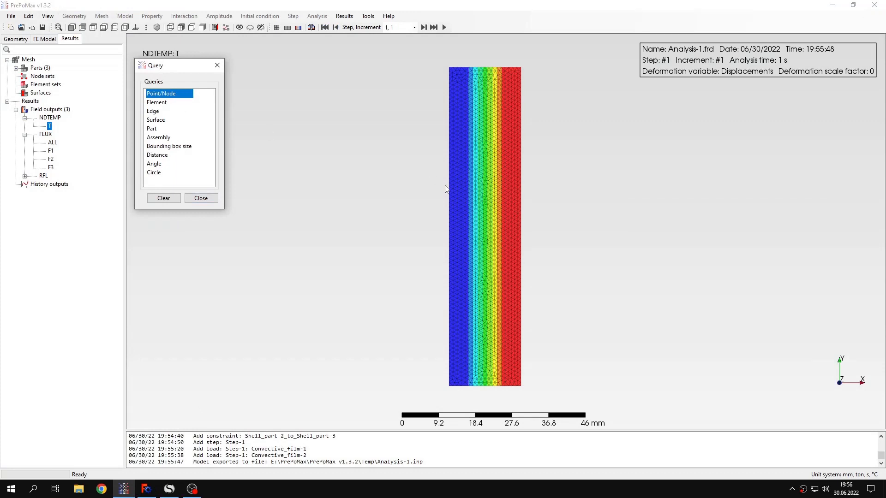
# - Query nodes on the cold outer face reading about −8.01 °C and hide the mesh edges
pyautogui.click(451, 204)
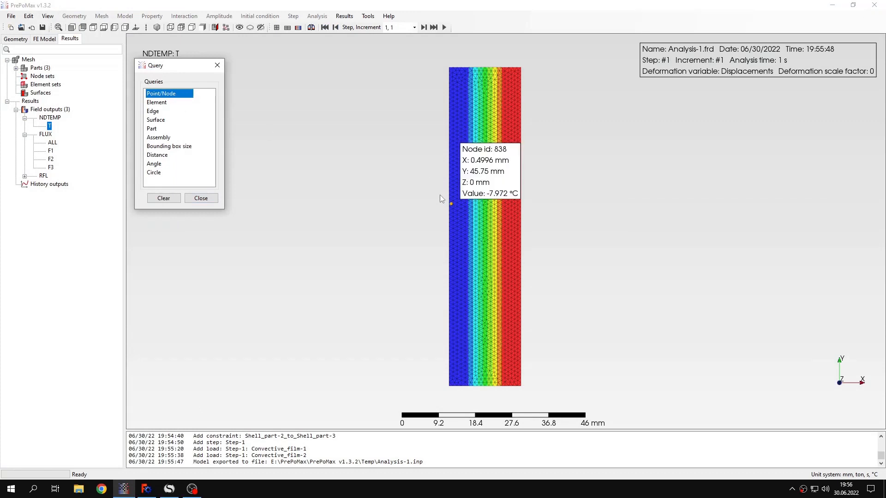
pyautogui.click(451, 220)
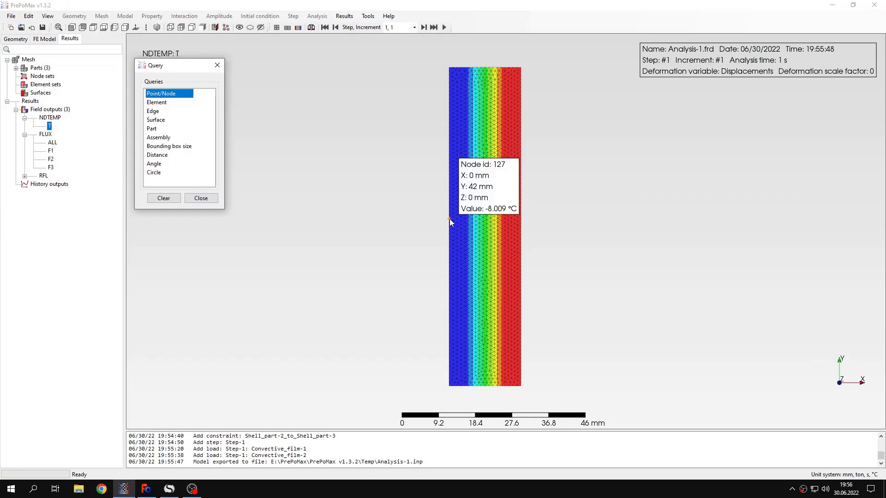
pyautogui.click(191, 26)
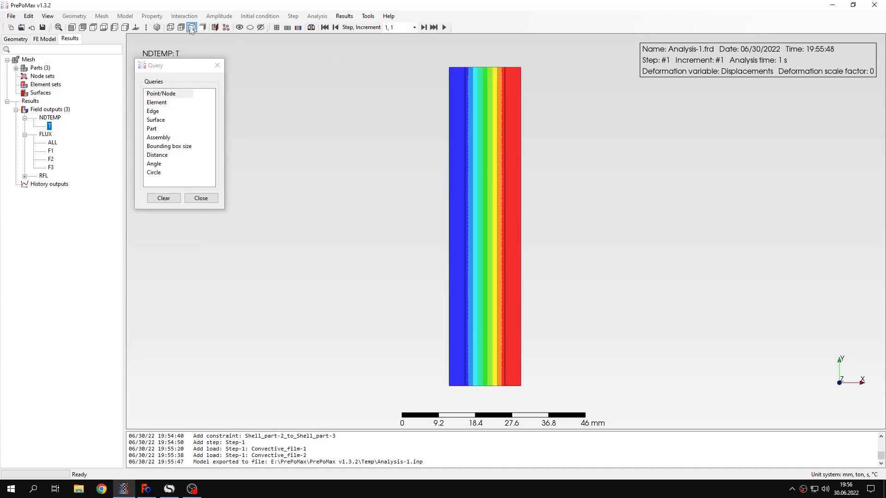
pyautogui.moveTo(191, 27)
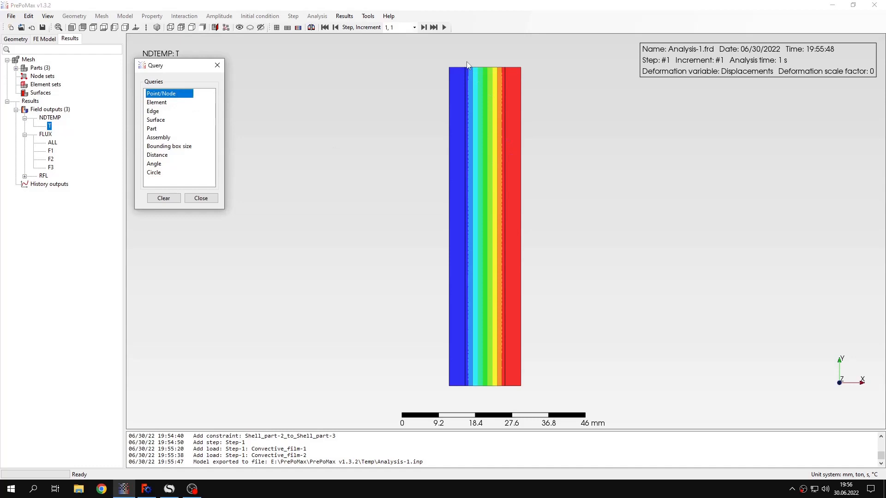
pyautogui.moveTo(468, 100)
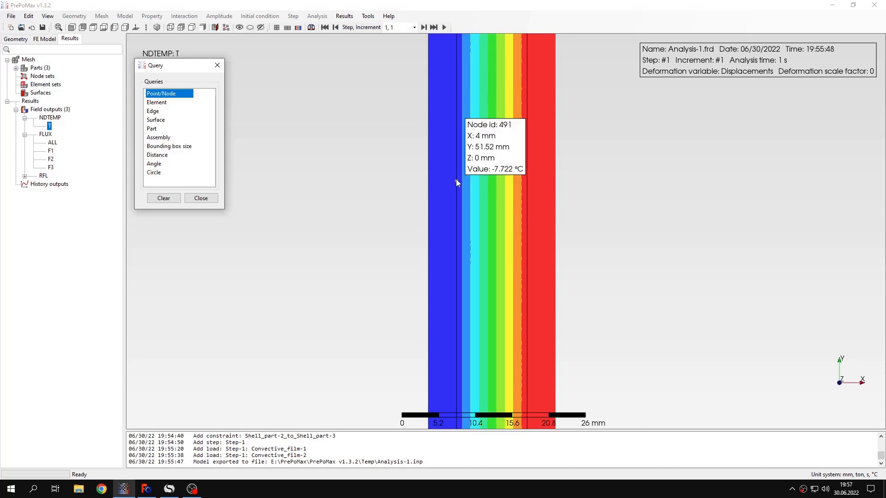
pyautogui.moveTo(426, 208)
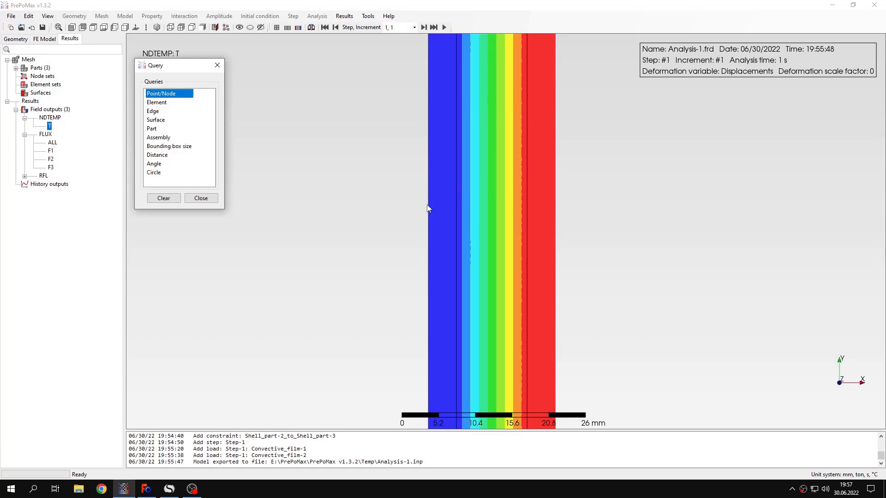
# - Query left-pane nodes: outer face −8.009 °C and glass–air interface at 4 mm −7.722 °C
pyautogui.click(428, 231)
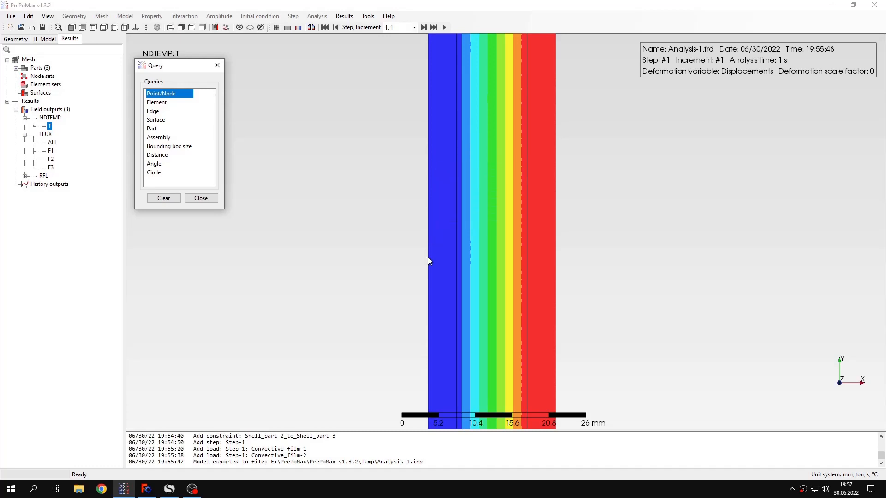
pyautogui.click(427, 258)
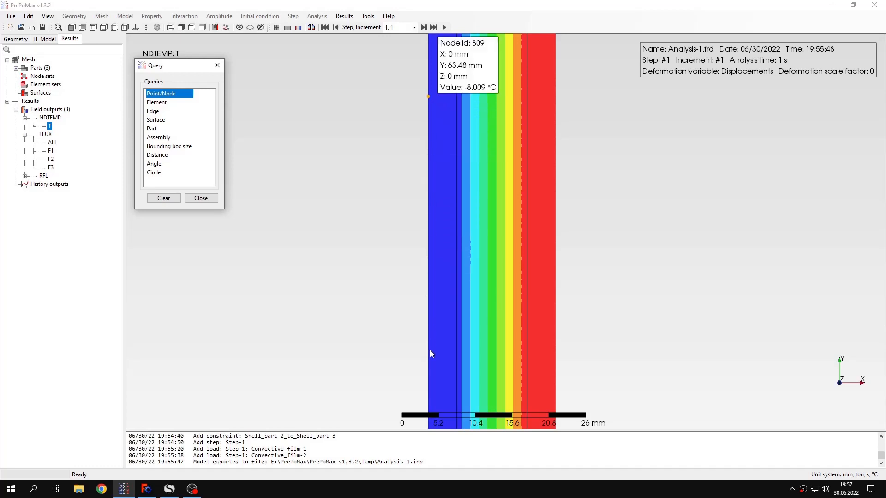
pyautogui.click(427, 216)
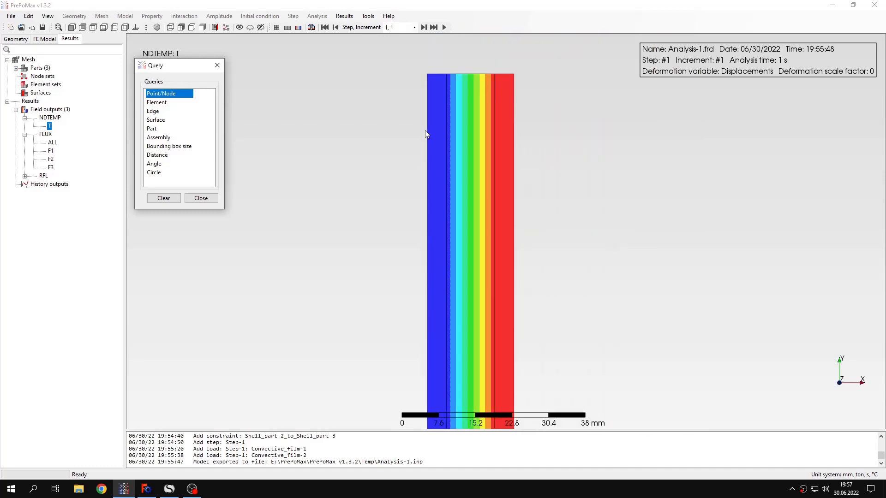
pyautogui.click(427, 125)
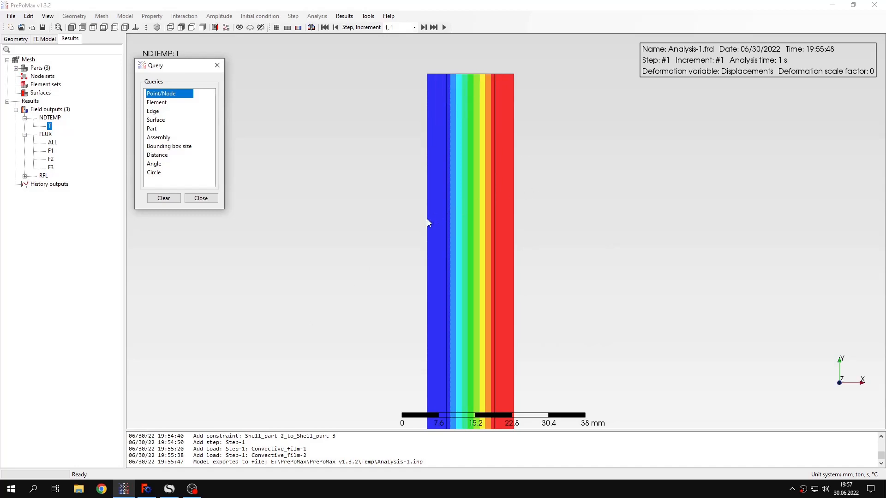
pyautogui.click(168, 489)
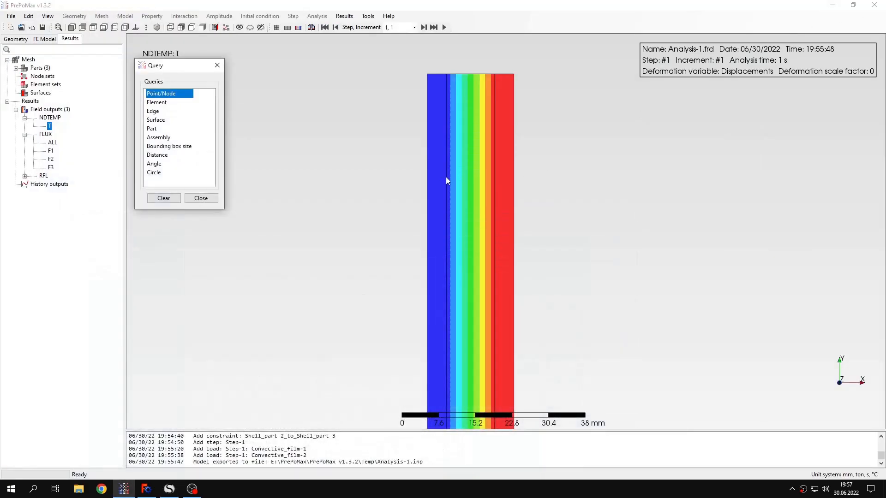
pyautogui.click(447, 192)
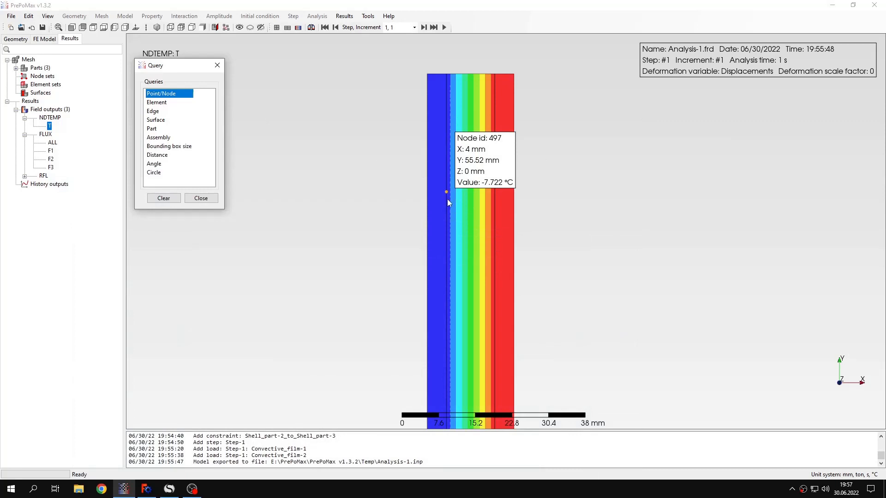
pyautogui.click(446, 225)
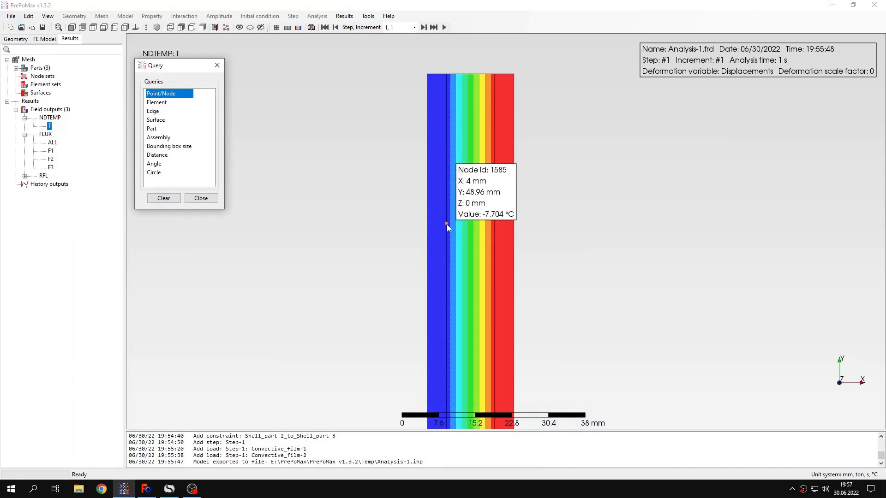
pyautogui.click(446, 271)
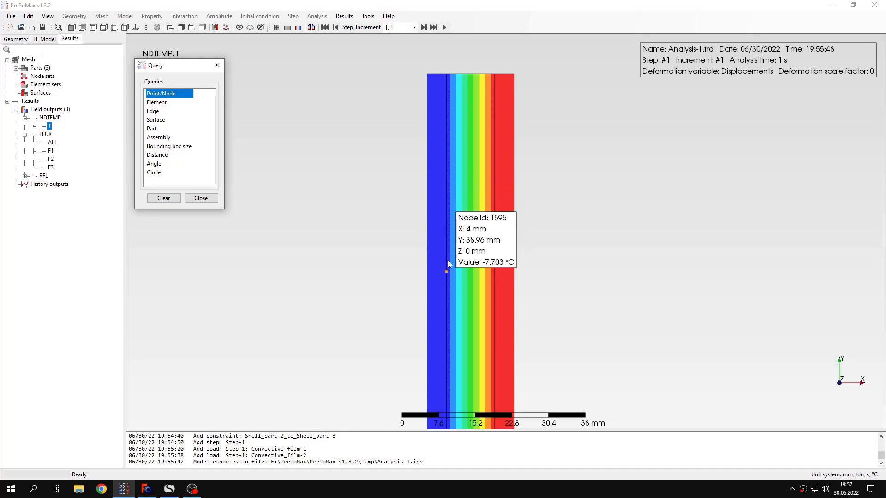
pyautogui.click(446, 229)
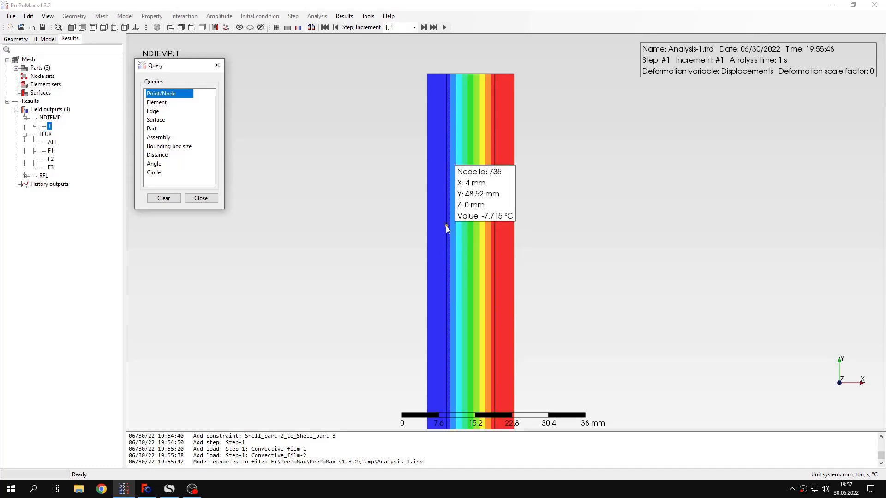
pyautogui.click(447, 219)
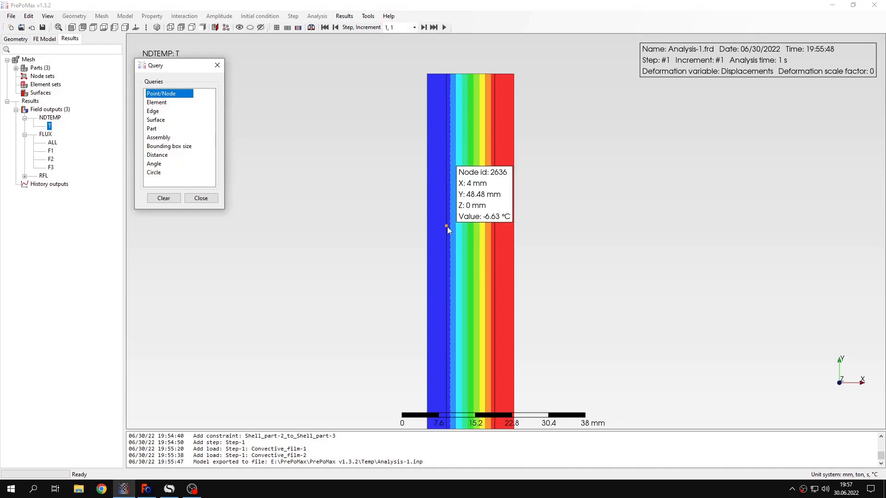
pyautogui.click(444, 260)
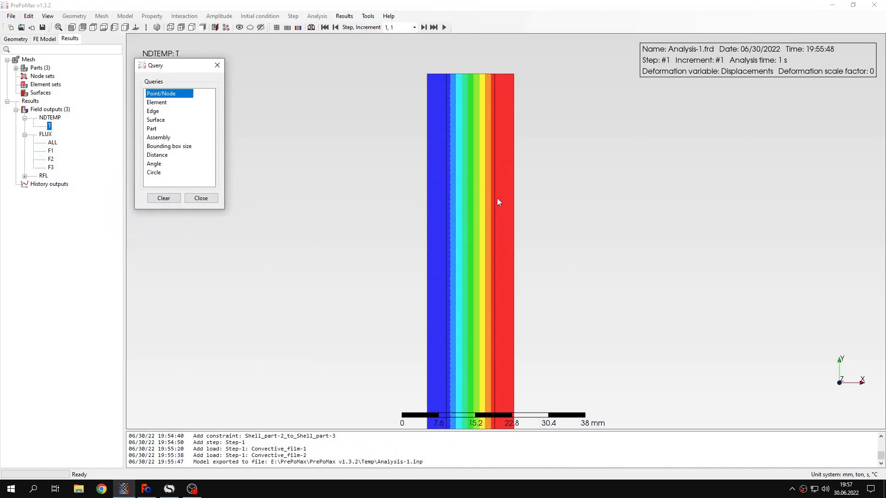
pyautogui.click(493, 195)
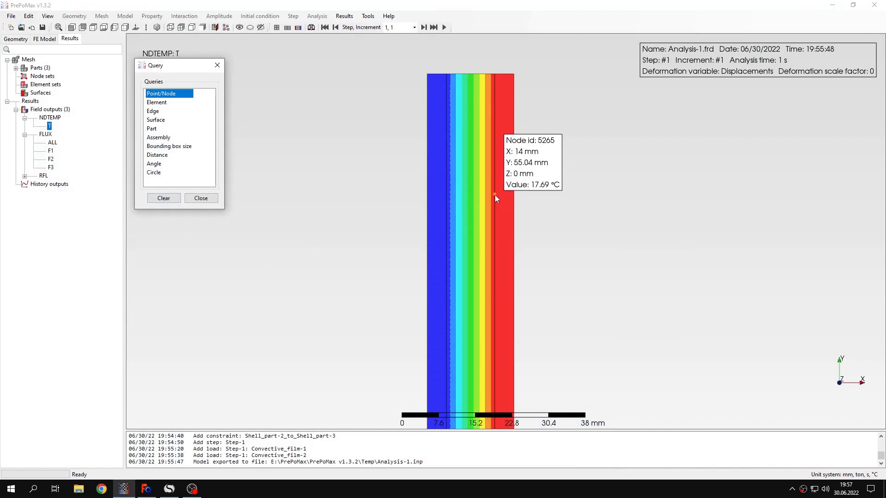
pyautogui.click(494, 234)
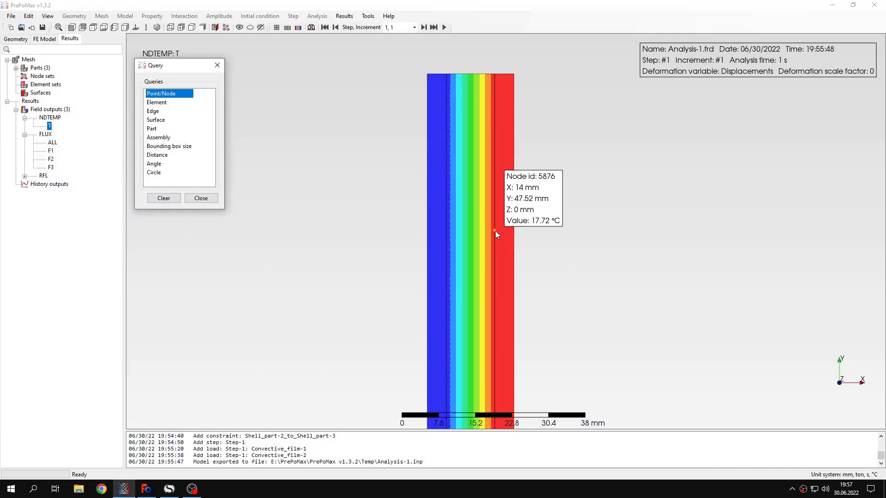
pyautogui.moveTo(494, 214)
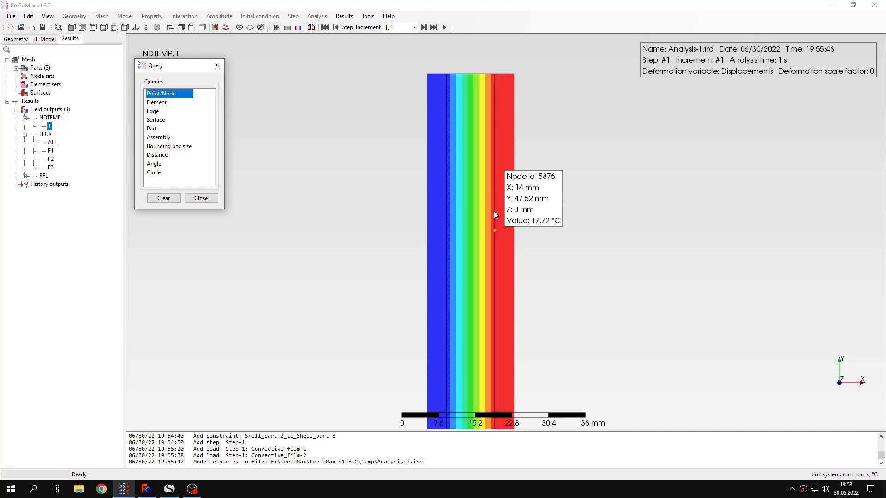
pyautogui.click(494, 210)
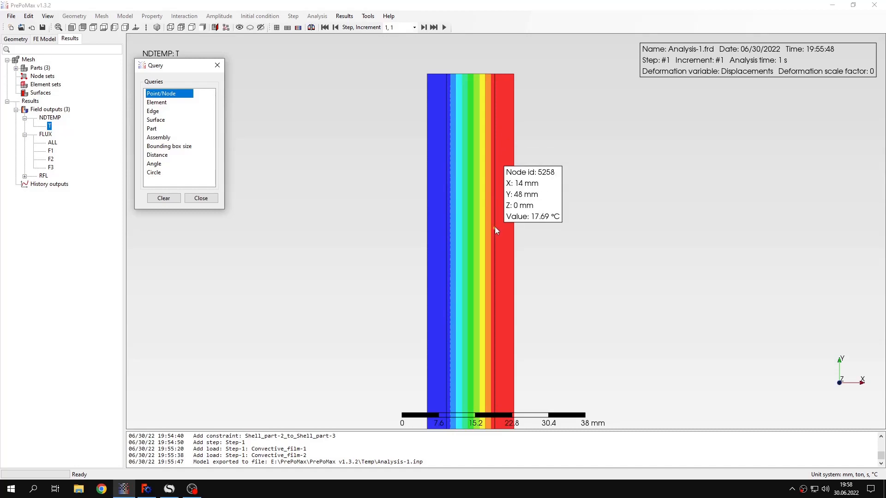
pyautogui.moveTo(187, 94)
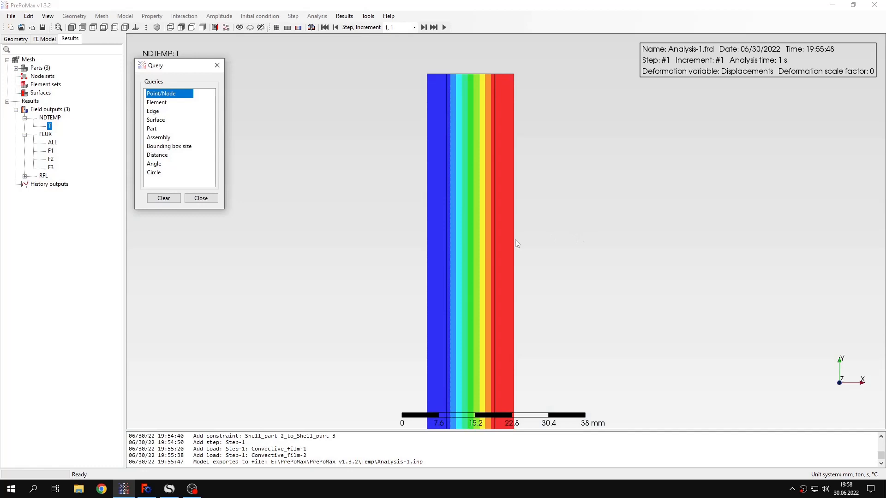
# - Query room-side face nodes at X = 18 mm reading about 17.98 to 18.01 °C
pyautogui.click(515, 245)
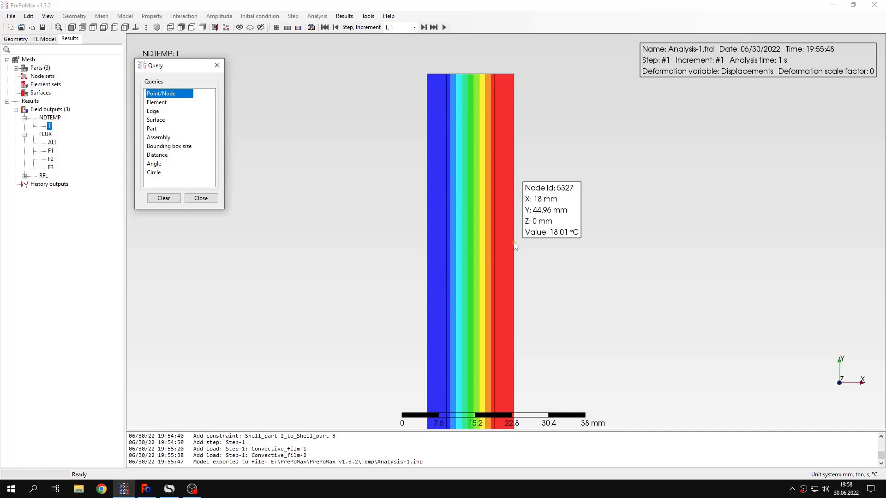
pyautogui.moveTo(514, 273)
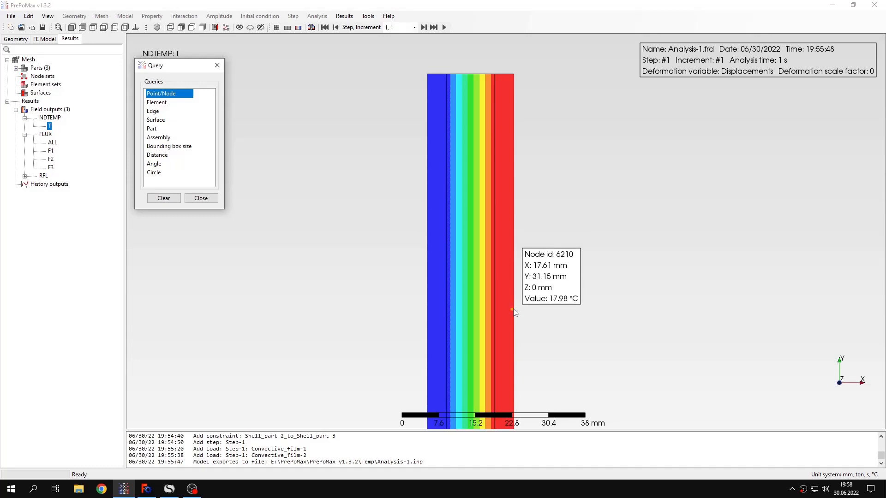
pyautogui.moveTo(512, 312)
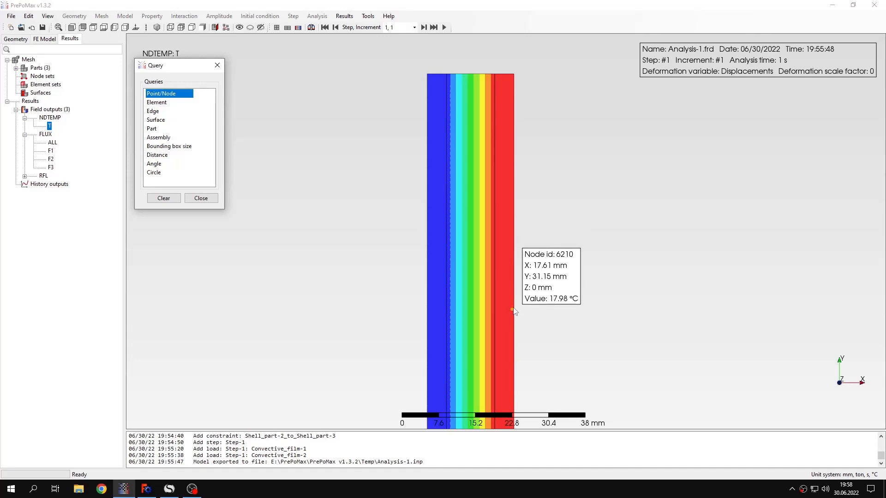
pyautogui.moveTo(514, 238)
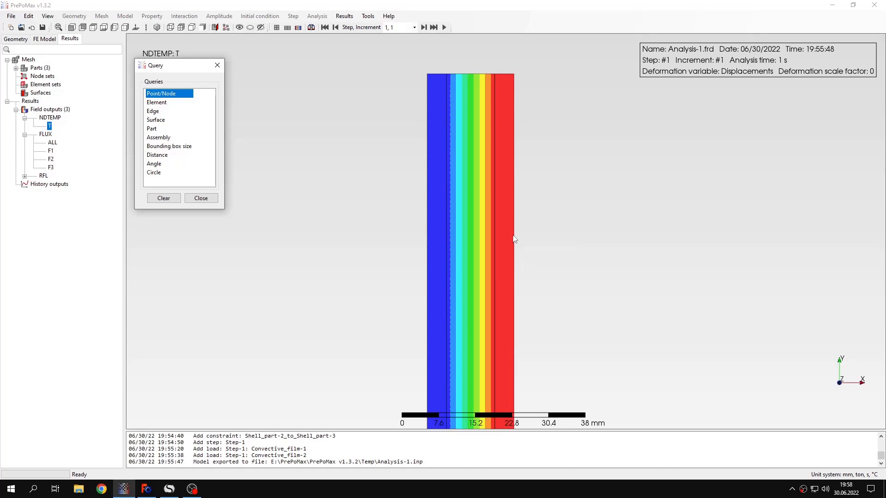
pyautogui.click(513, 238)
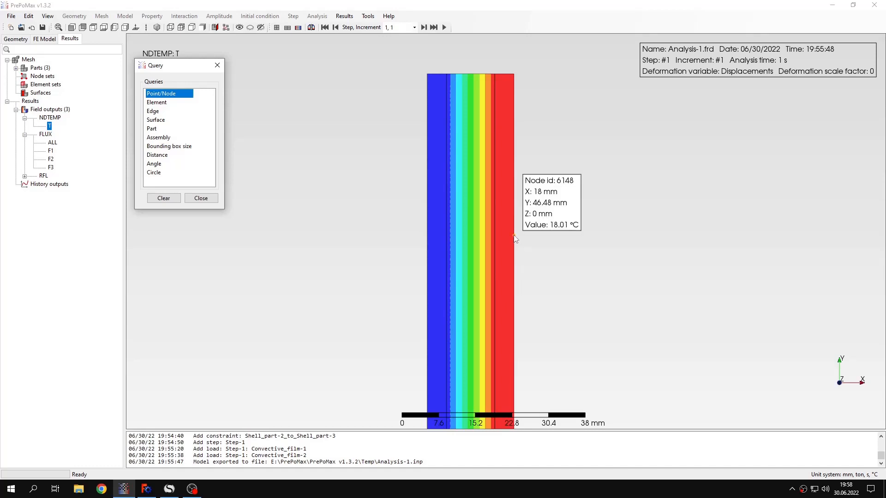
pyautogui.moveTo(305, 167)
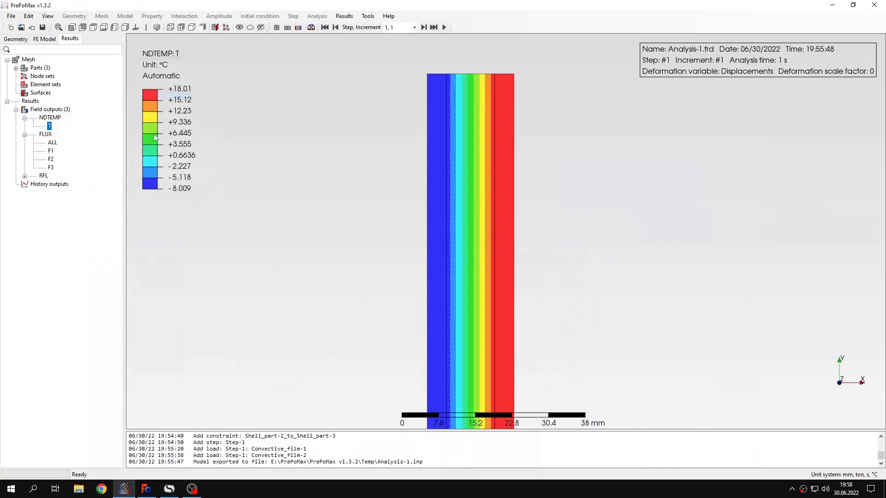
# - Show the F1 heat flux result and query nodes reading about −0.054 to −0.067 mW/mm²
pyautogui.click(49, 150)
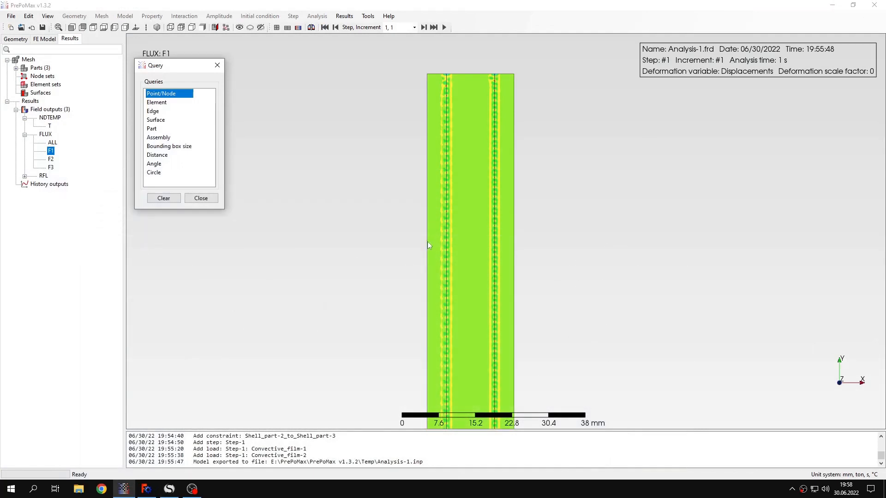
pyautogui.click(464, 263)
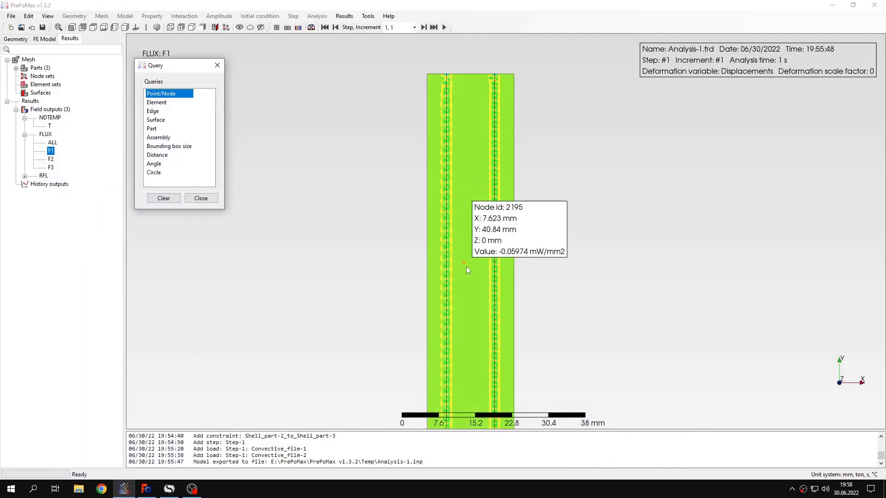
pyautogui.click(492, 298)
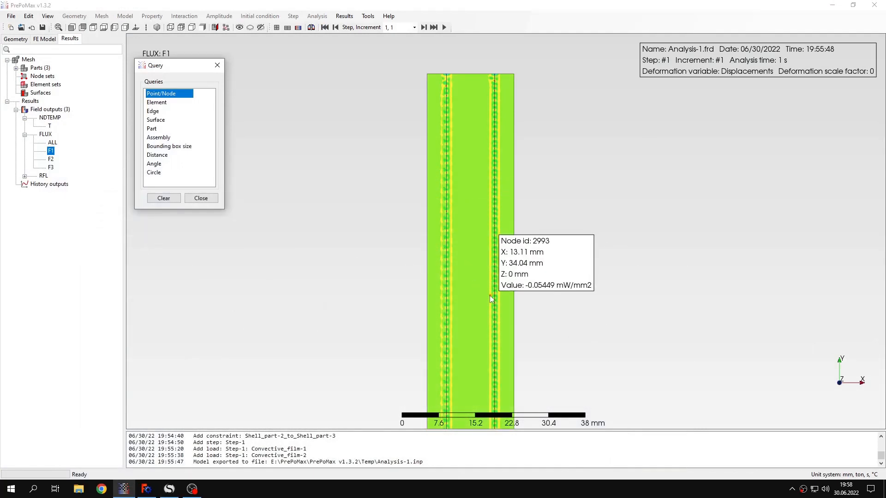
pyautogui.click(468, 295)
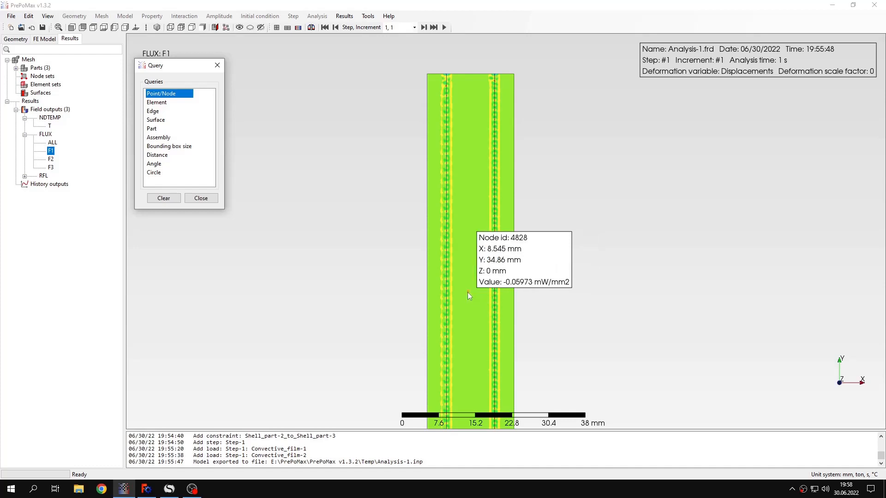
pyautogui.click(446, 299)
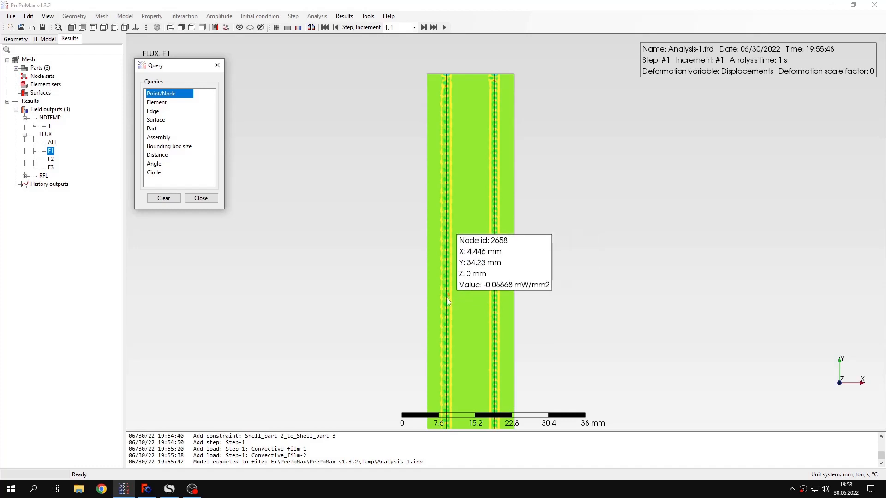
pyautogui.click(463, 232)
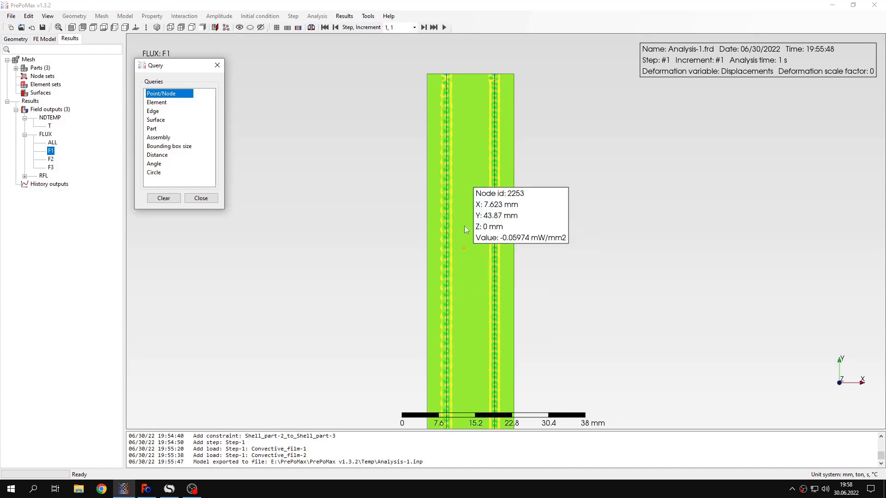